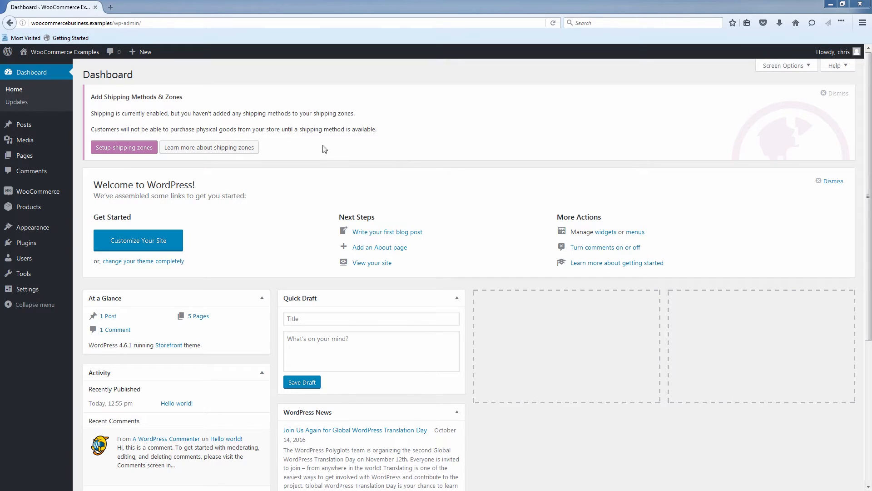
mouse_move(118, 202)
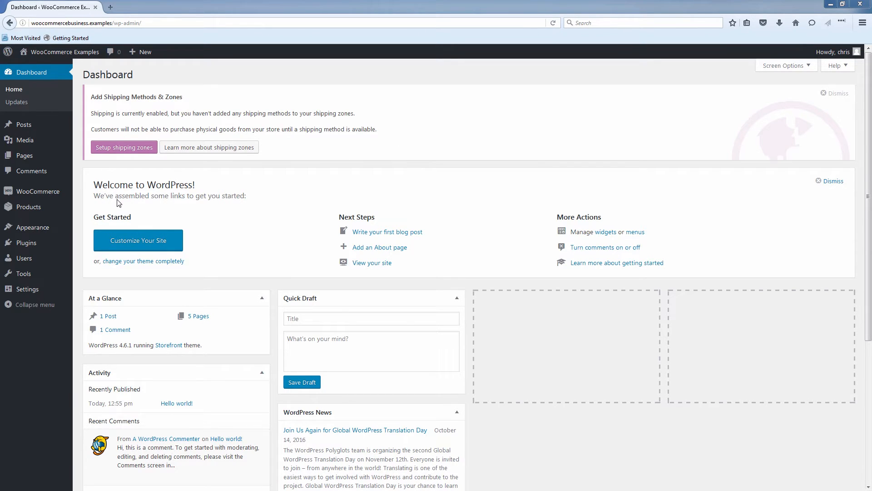
mouse_move(71, 98)
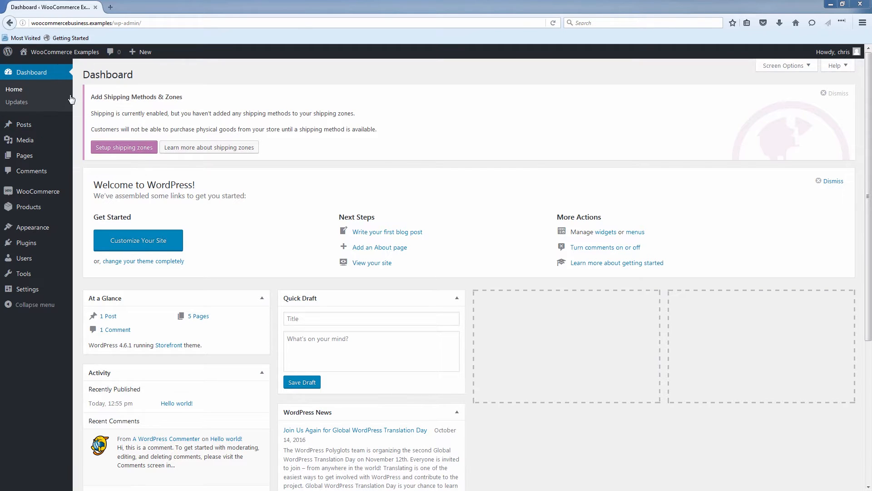
Step: Open the All Posts list and dismiss the Add Shipping Methods & Zones notice
left_click(23, 125)
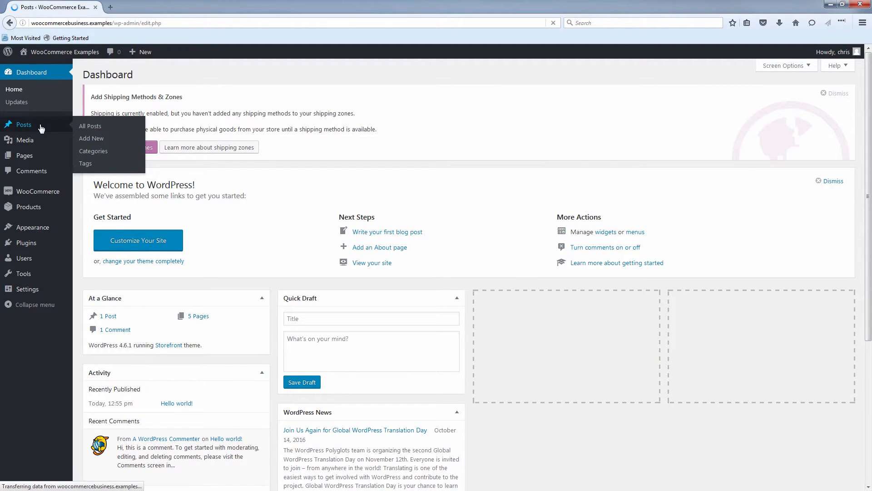
left_click(90, 125)
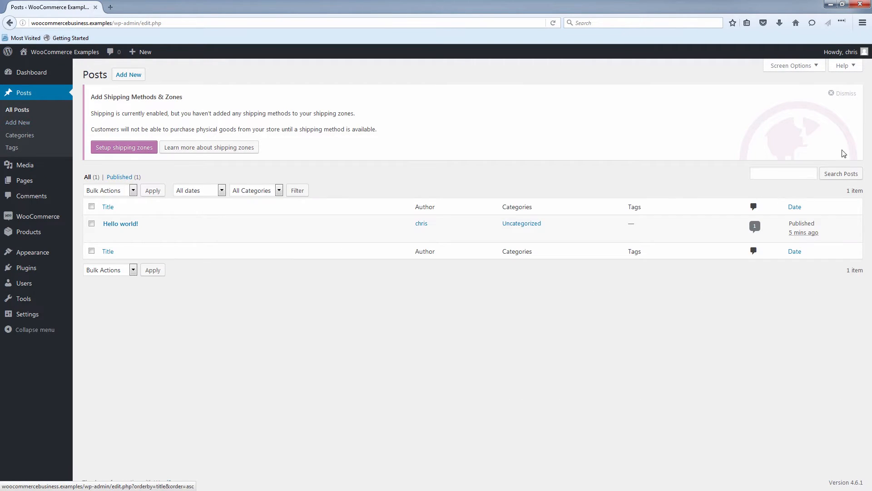
left_click(845, 92)
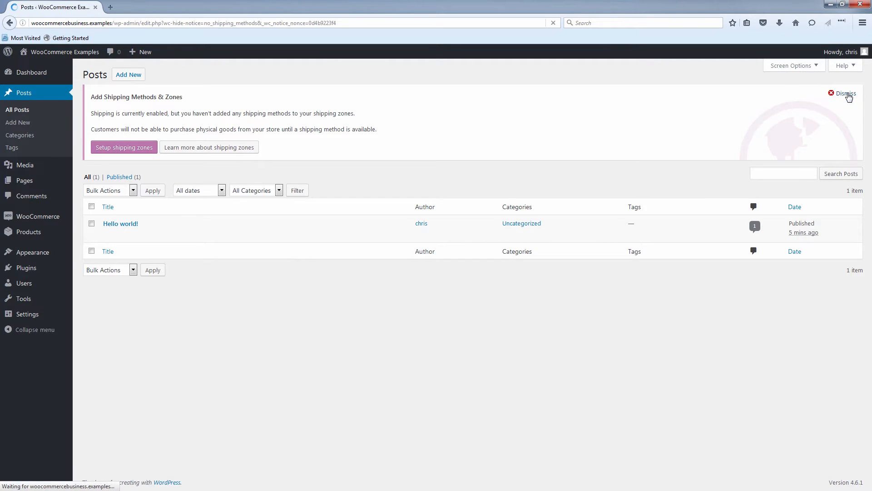
left_click(846, 93)
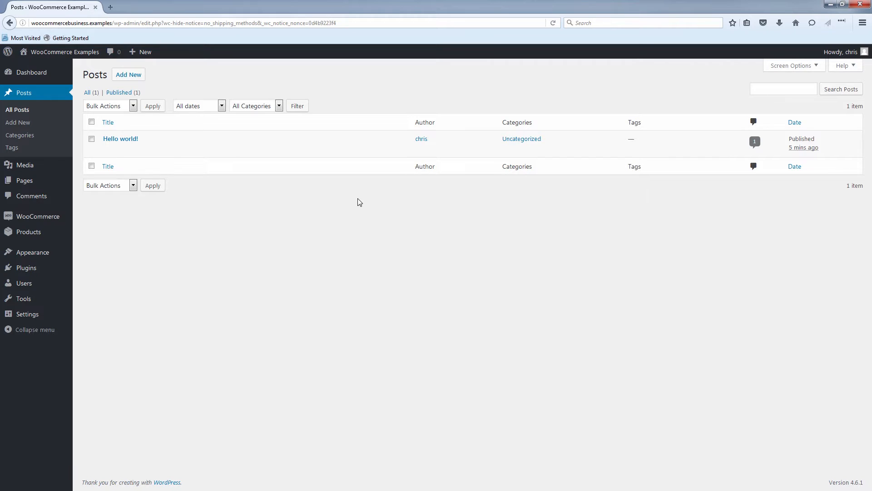
mouse_move(120, 138)
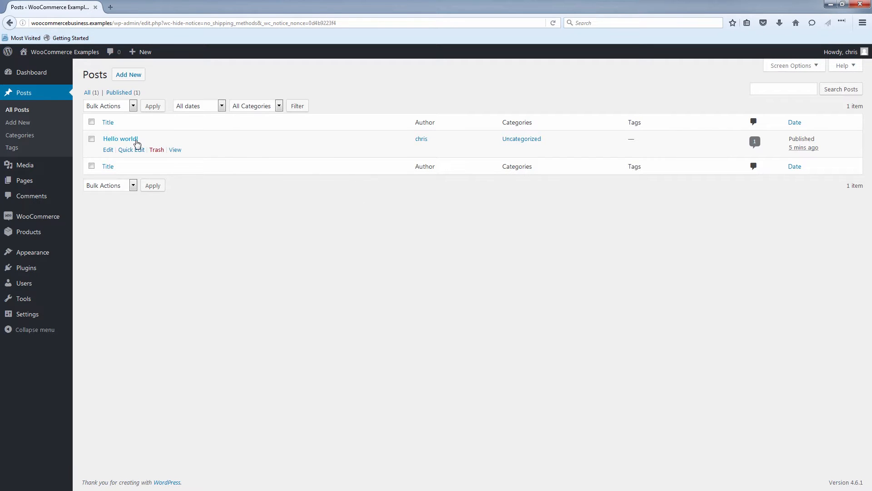
mouse_move(120, 138)
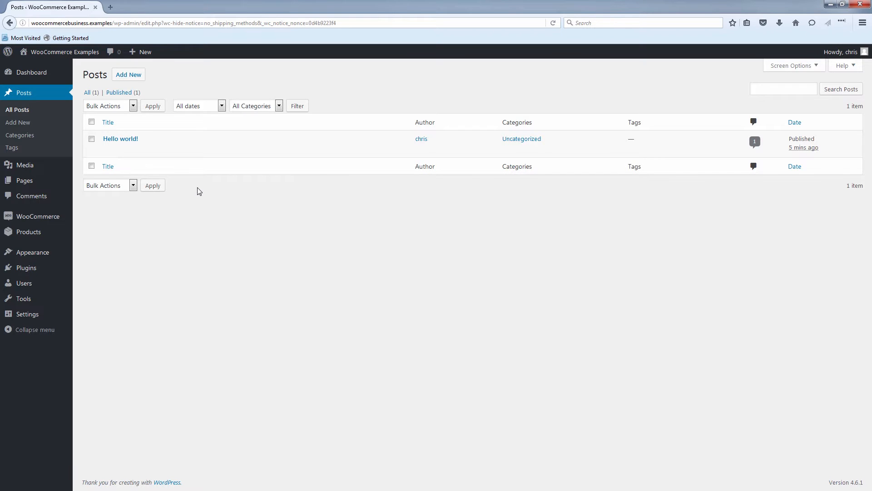
mouse_move(128, 74)
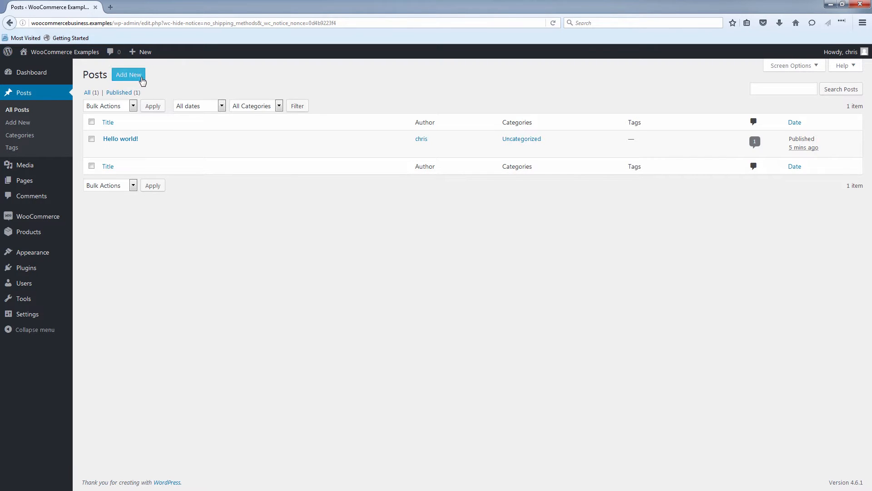
Step: Start a new post and title it 'New Coupons and Promotions'
left_click(128, 74)
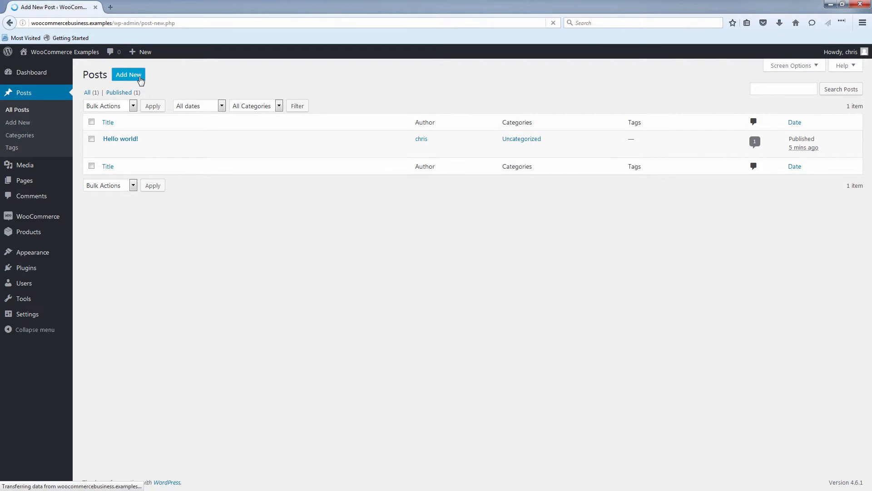
left_click(128, 74)
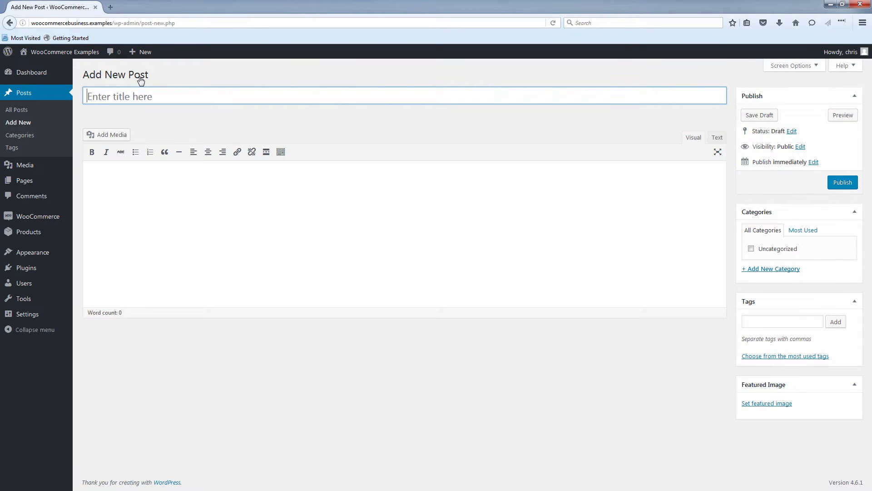
type("New C")
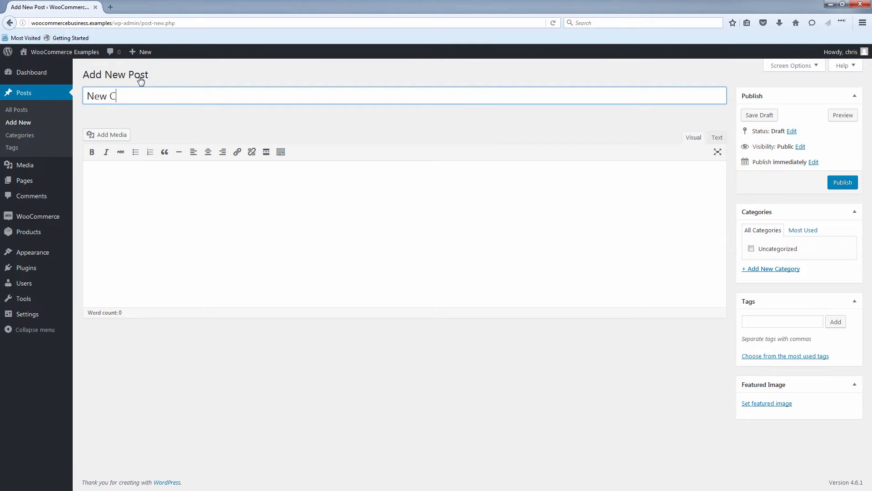
type("oupons and")
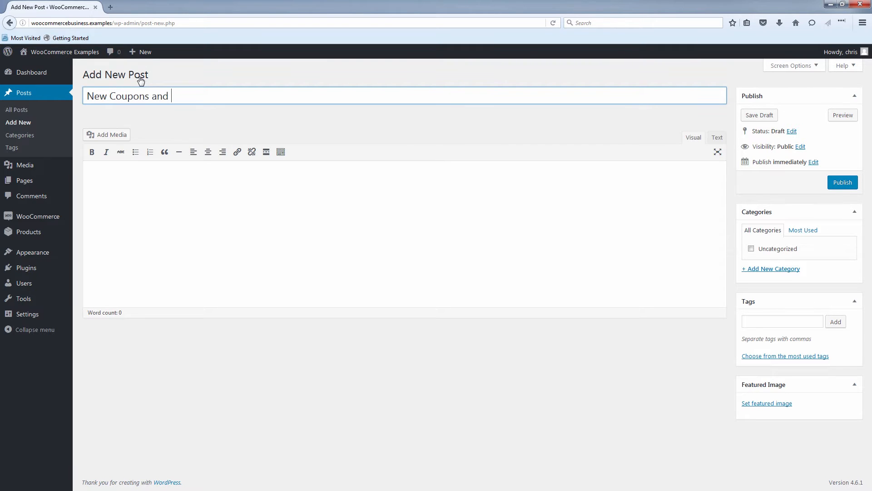
type("Promotions")
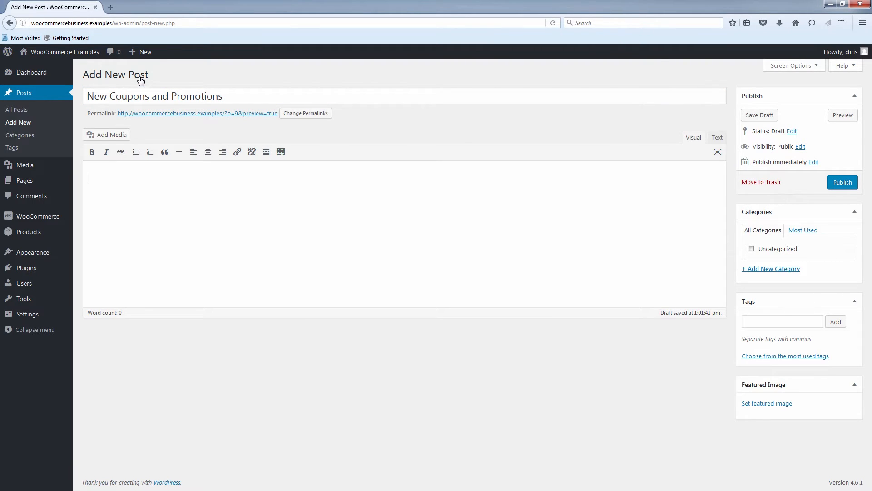
Step: Write the body: 'We will soon be announcing new promotions on the site. Stay tuned for more information.'
type("We will soon be announcing")
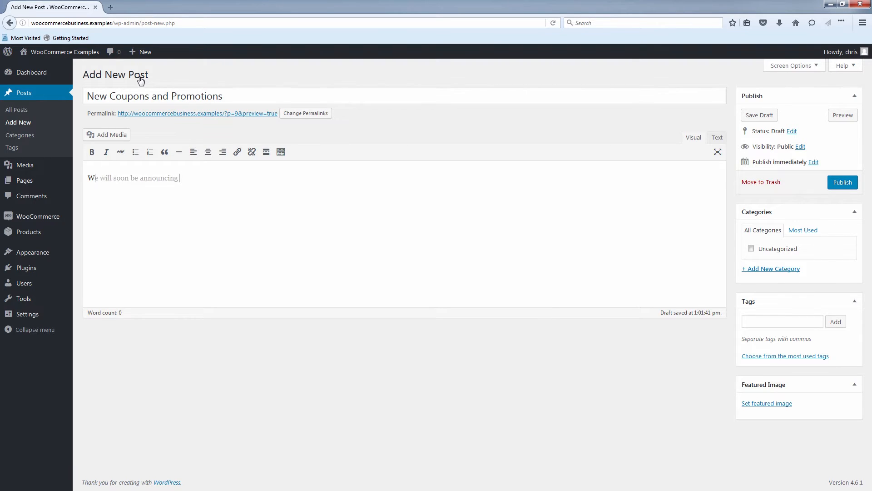
type("new promotions o")
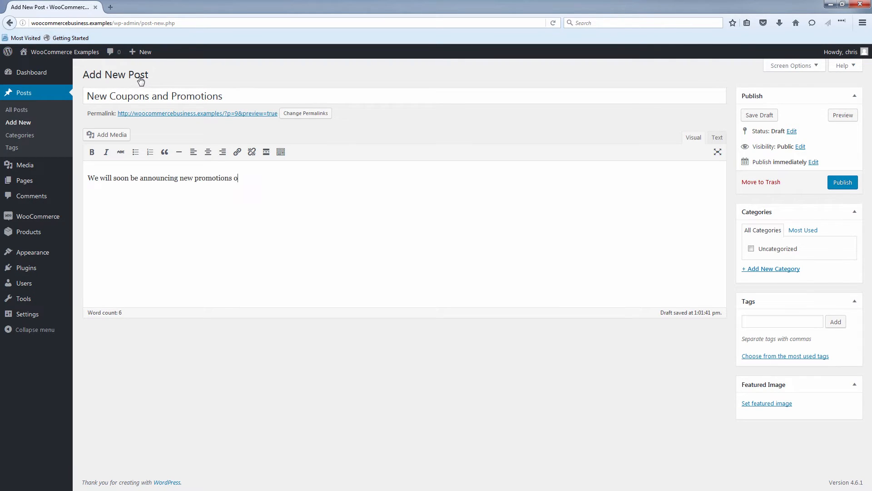
type("n the site. Stay tuned for more inf")
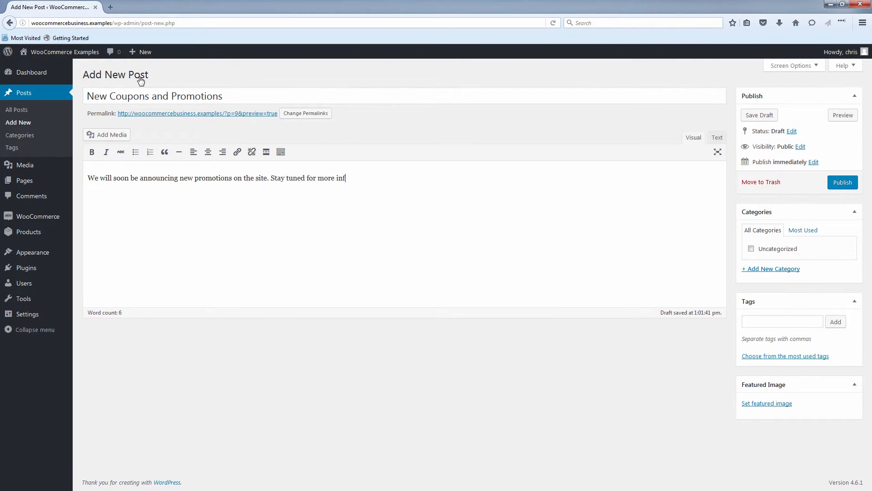
type("ormation.")
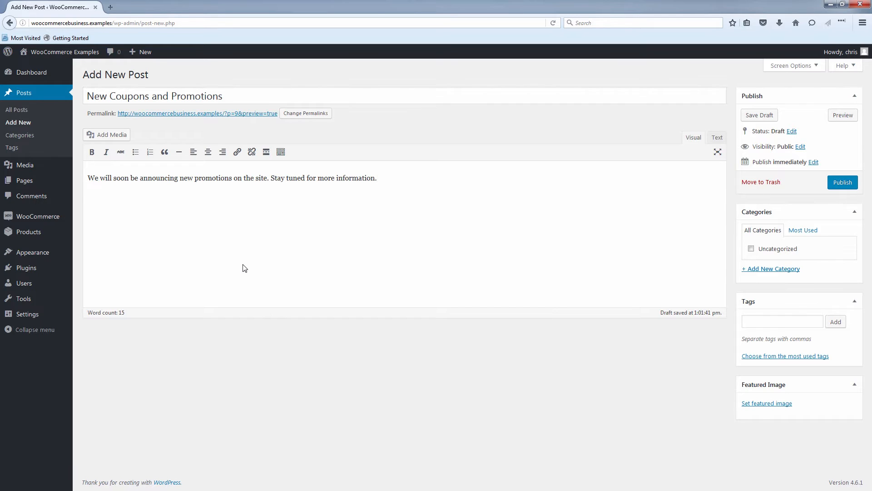
Step: Add a new category named 'Promotions' from the Categories box so it is checked for the post
left_click(377, 177)
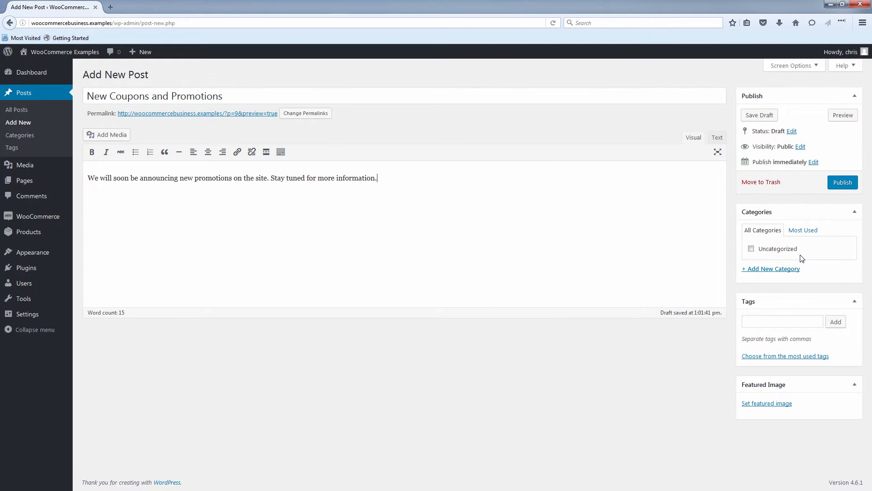
mouse_move(807, 263)
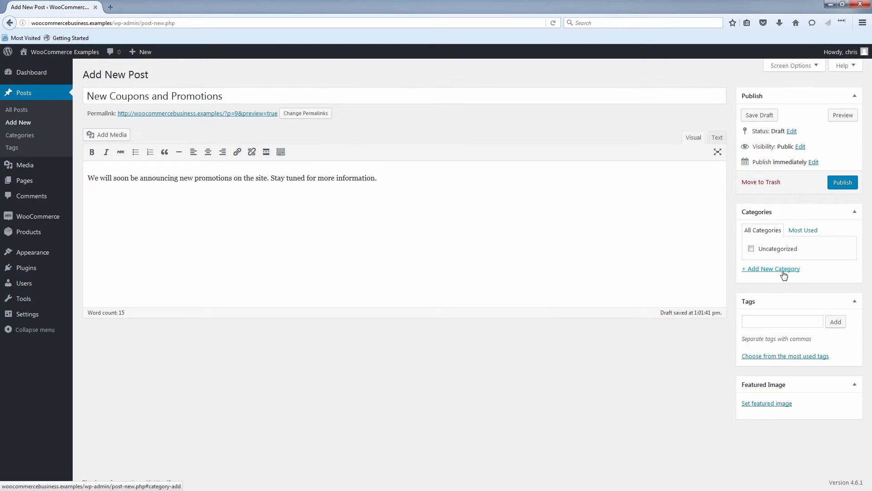
left_click(772, 269)
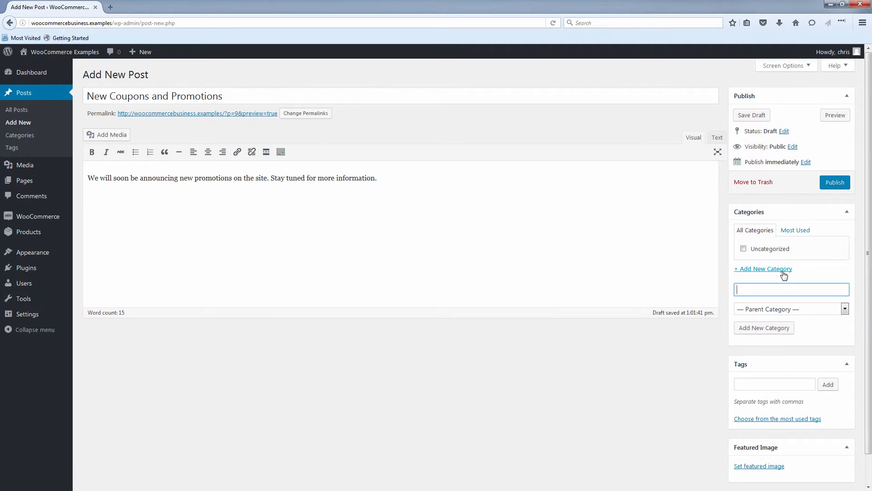
type("Prot")
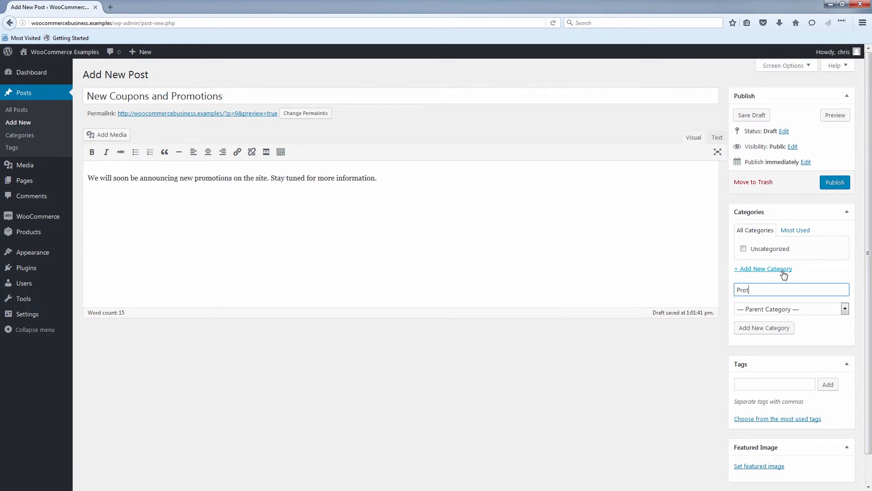
type("Promotions")
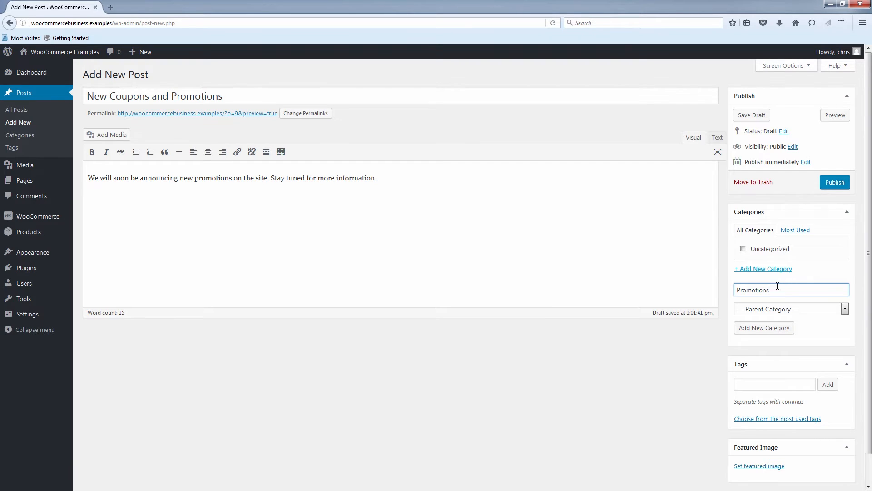
left_click(765, 328)
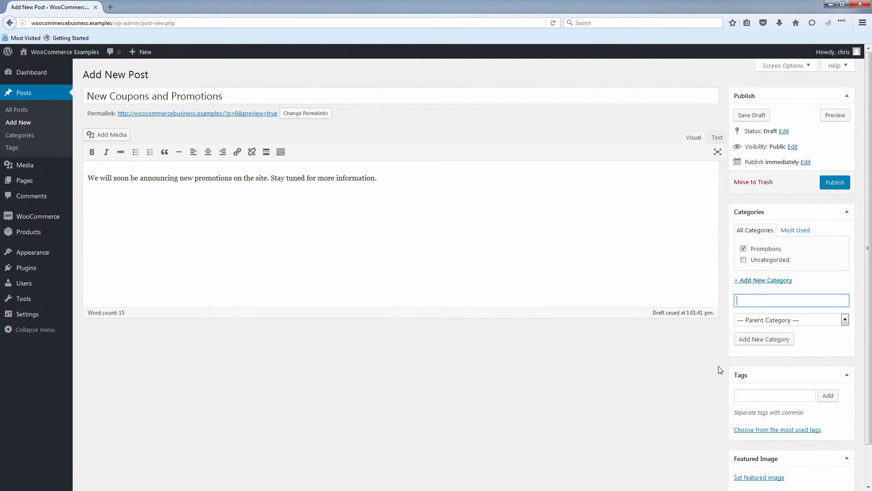
scroll("down", 3)
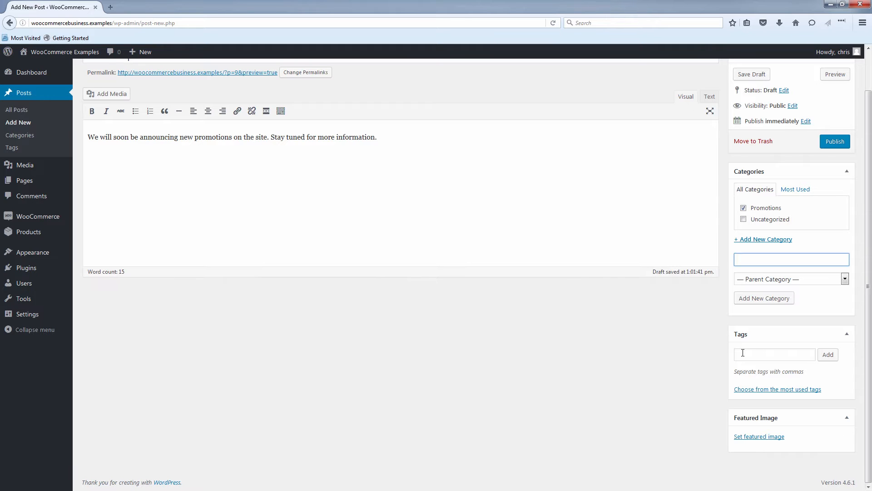
Step: Add the tags updates, discounts and specials to the post
left_click(775, 354)
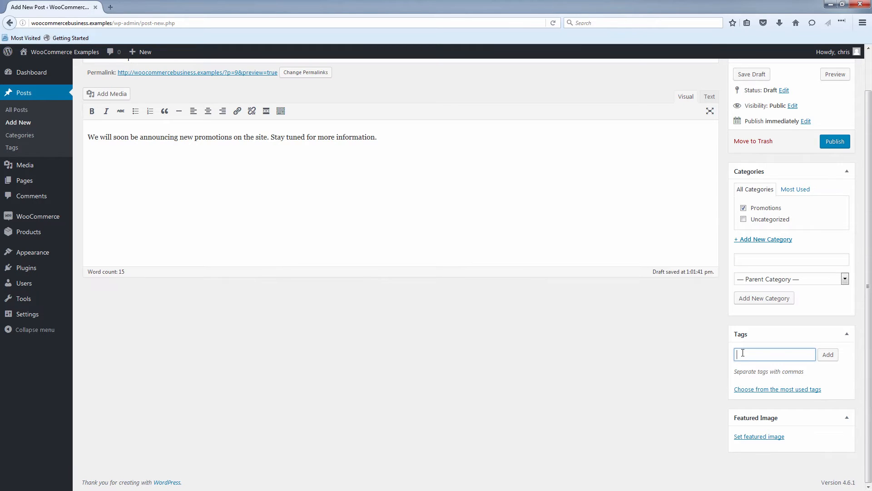
type("updates,")
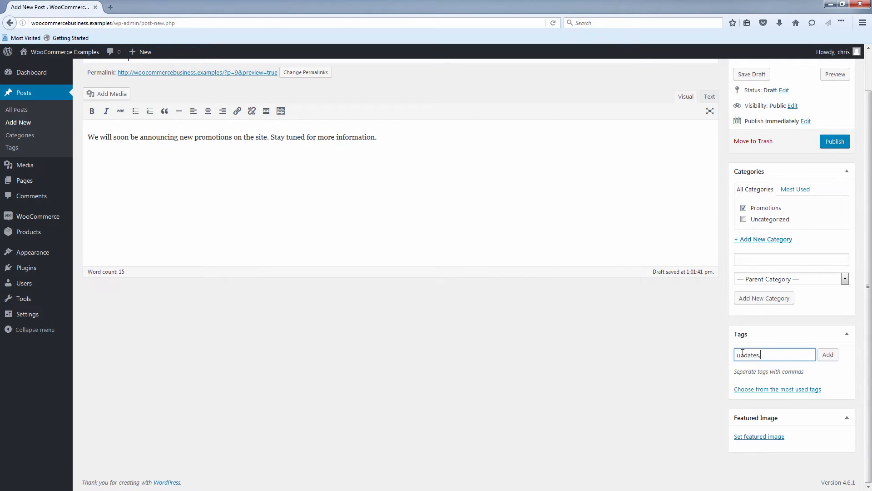
mouse_move(692, 260)
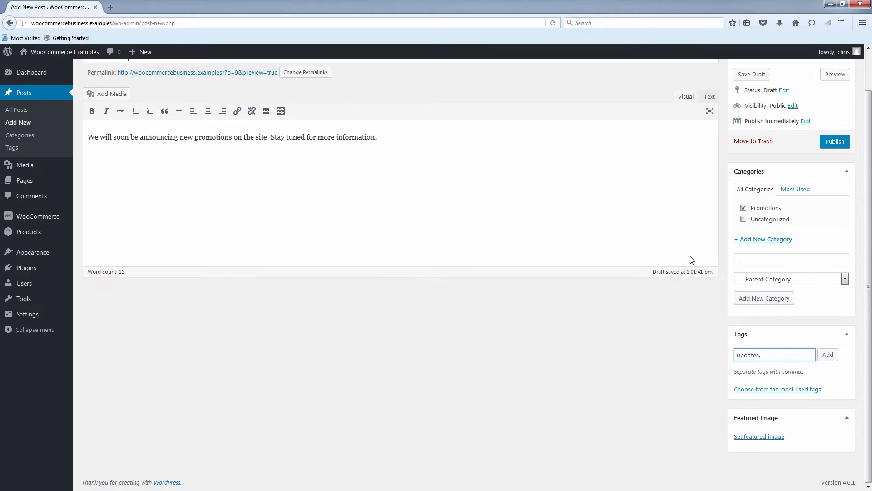
type("discounts, specials")
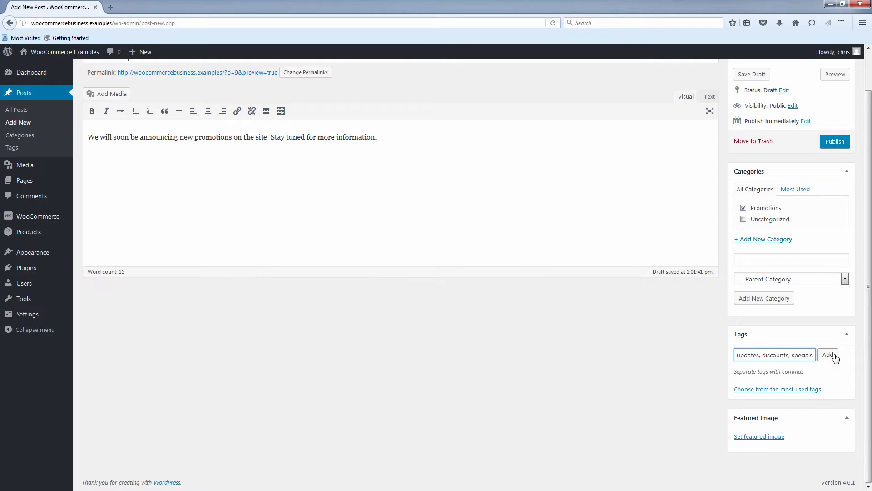
left_click(829, 355)
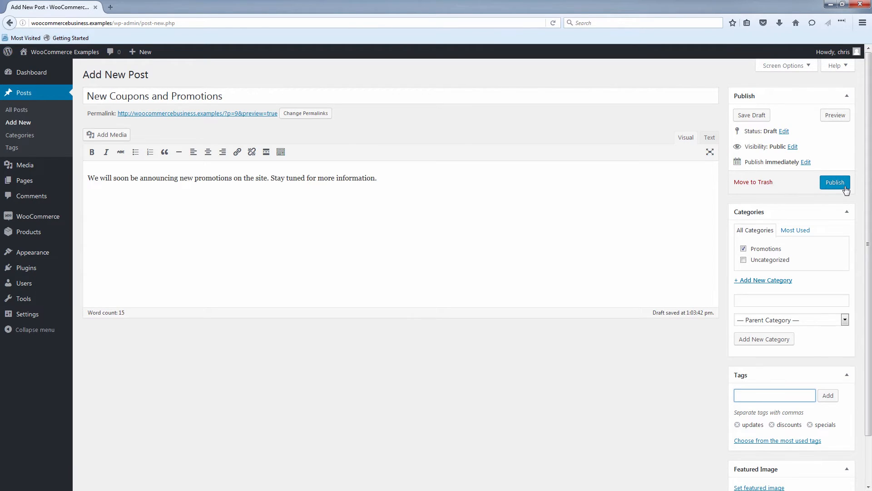
Step: Publish the 'New Coupons and Promotions' post
left_click(834, 182)
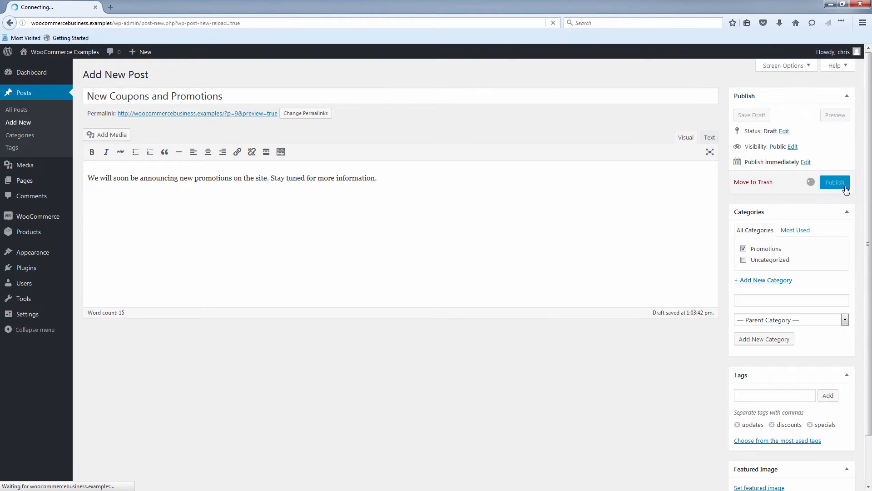
left_click(834, 182)
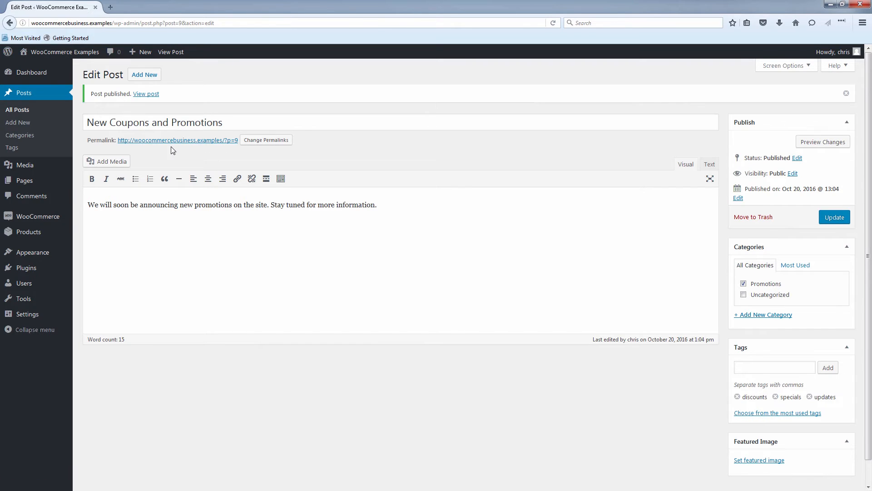
mouse_move(137, 94)
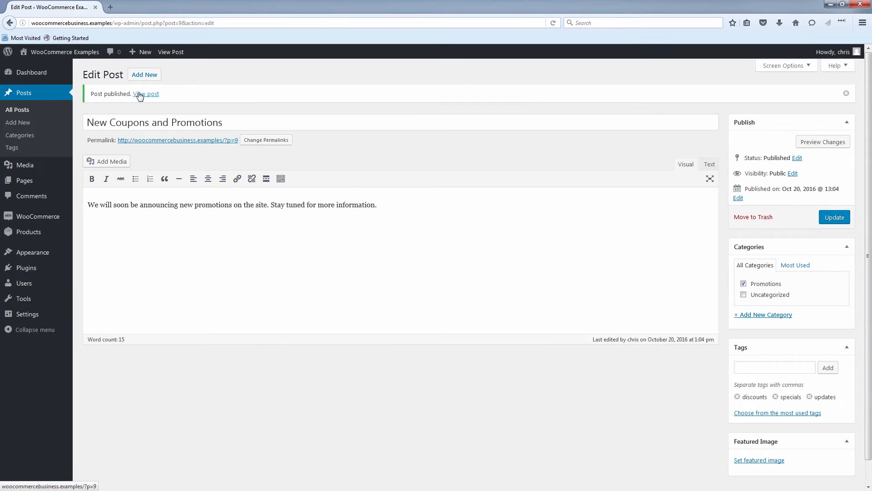
Step: View the published post on the live site and scroll the home page listing it above 'Hello world!'
left_click(146, 94)
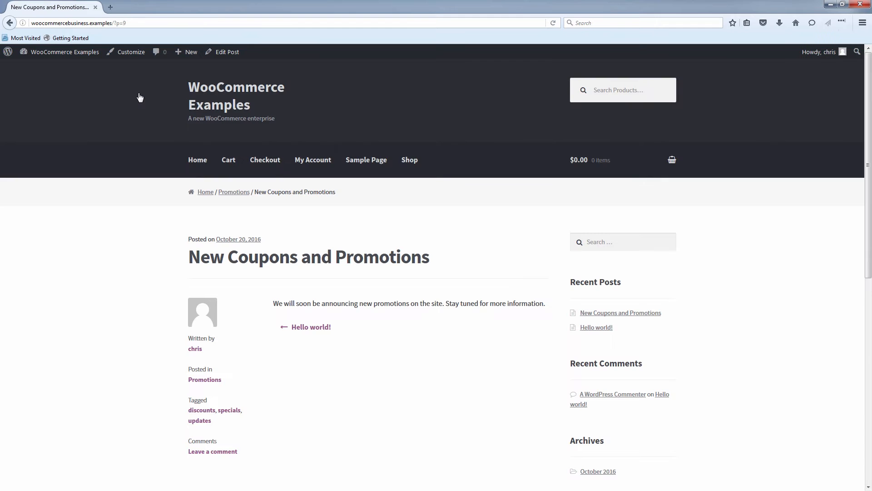
scroll("down", 3)
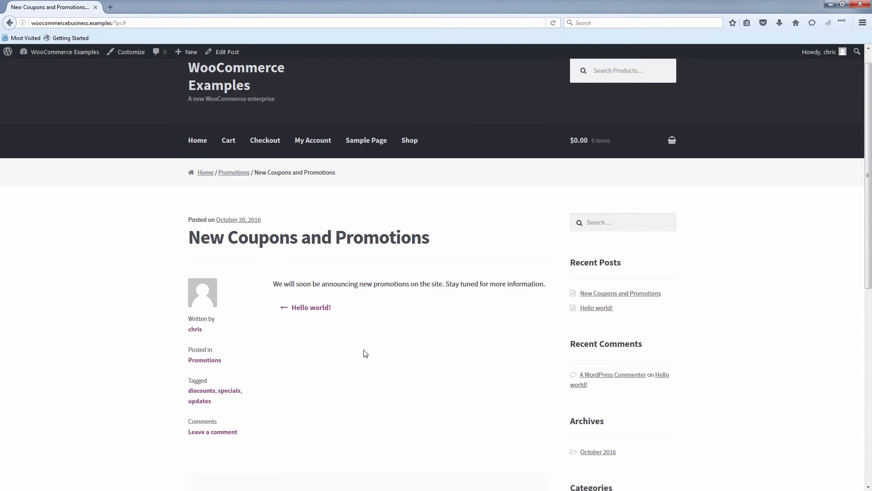
scroll("down", 3)
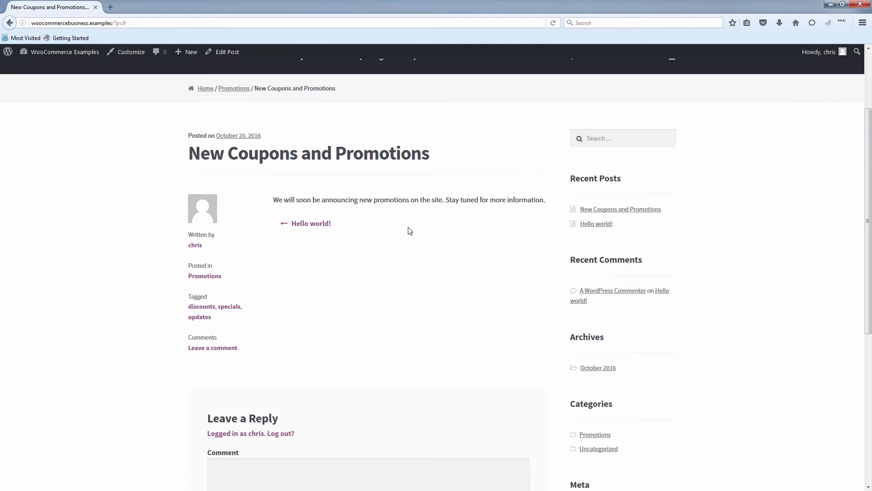
mouse_move(336, 196)
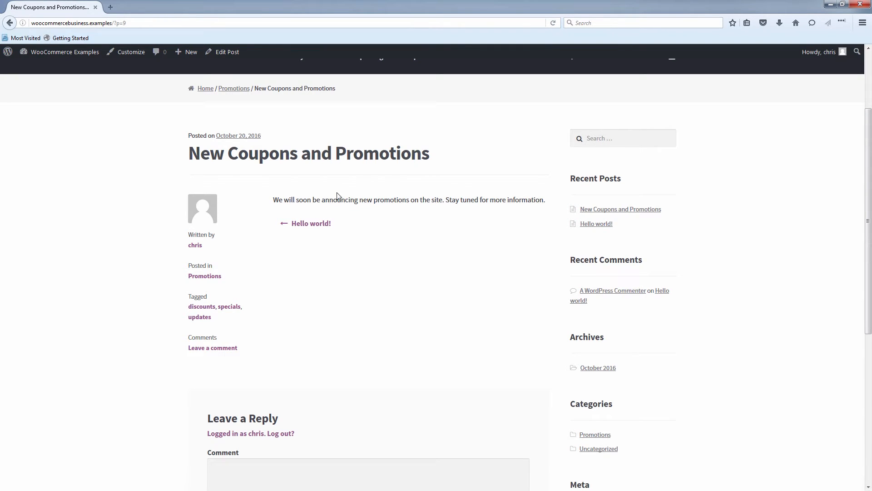
mouse_move(244, 137)
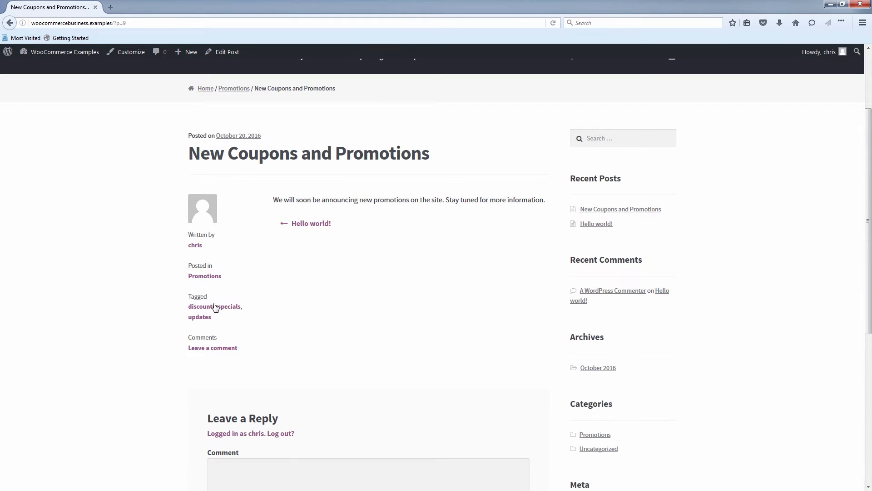
mouse_move(257, 280)
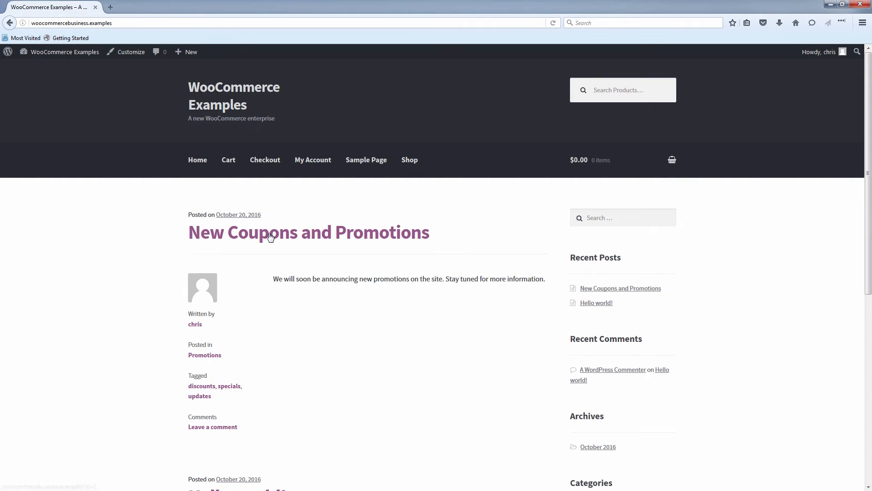
scroll("down", 3)
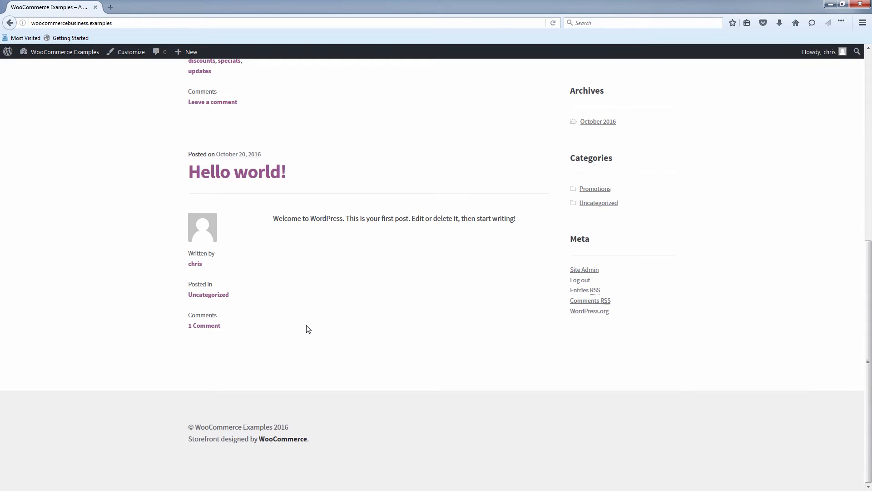
scroll("up", 3)
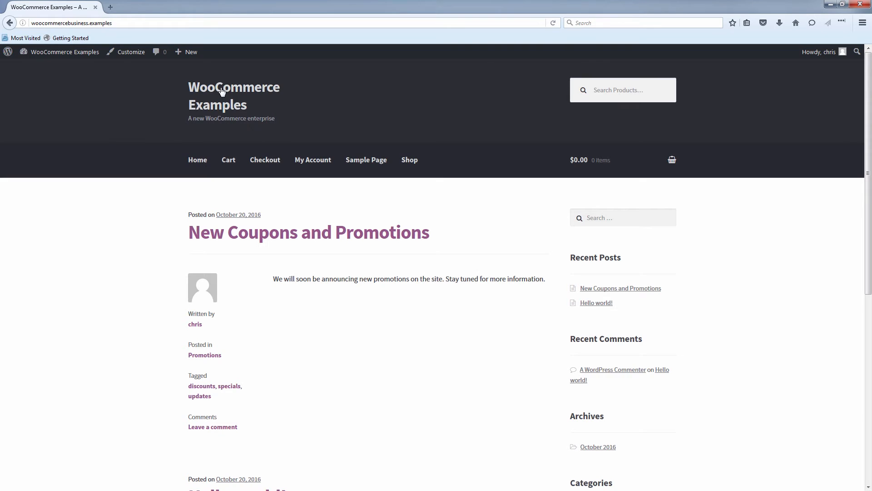
mouse_move(406, 246)
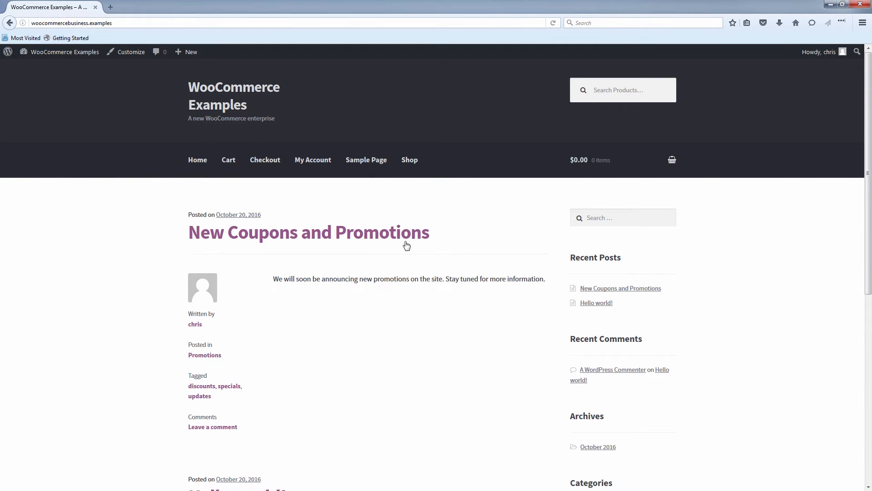
scroll("down", 3)
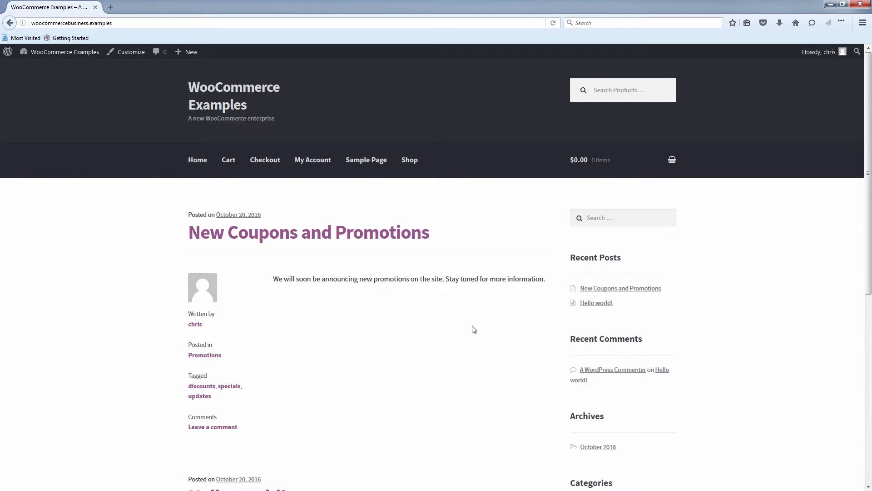
mouse_move(410, 164)
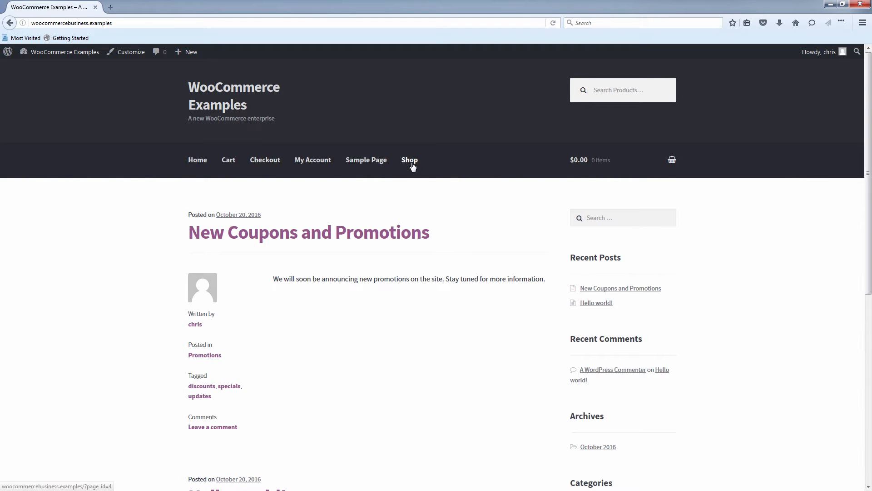
Step: Go to the site's Shop page showing the InMotion Hosting Shirt product
left_click(410, 160)
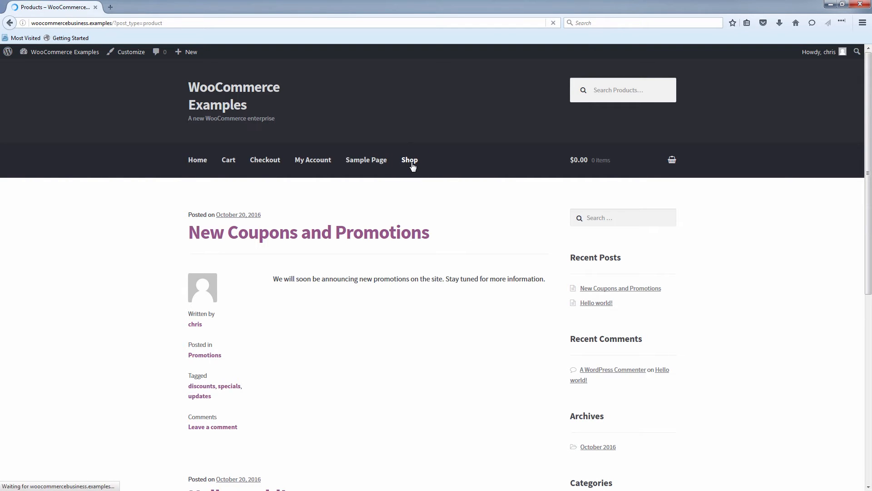
left_click(409, 160)
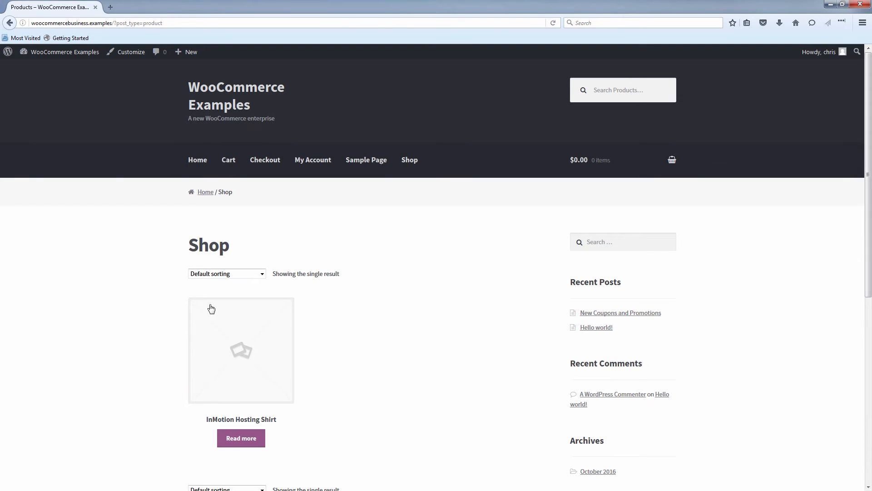
scroll("down", 3)
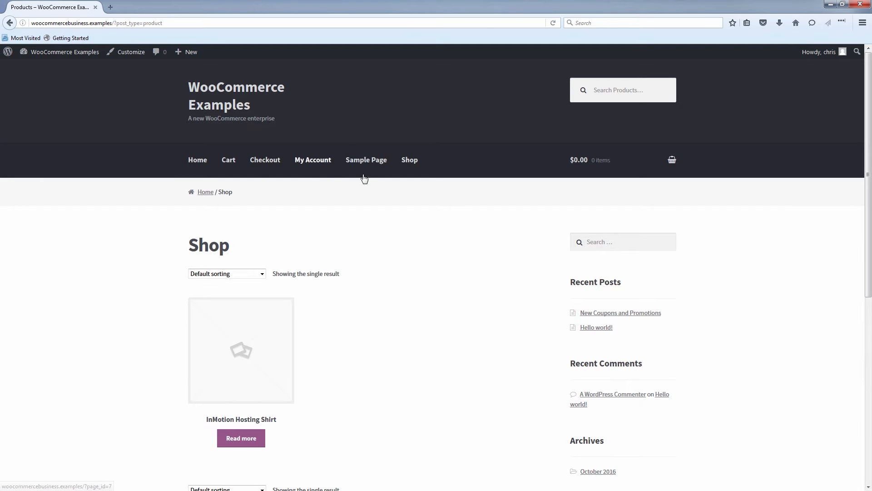
mouse_move(160, 109)
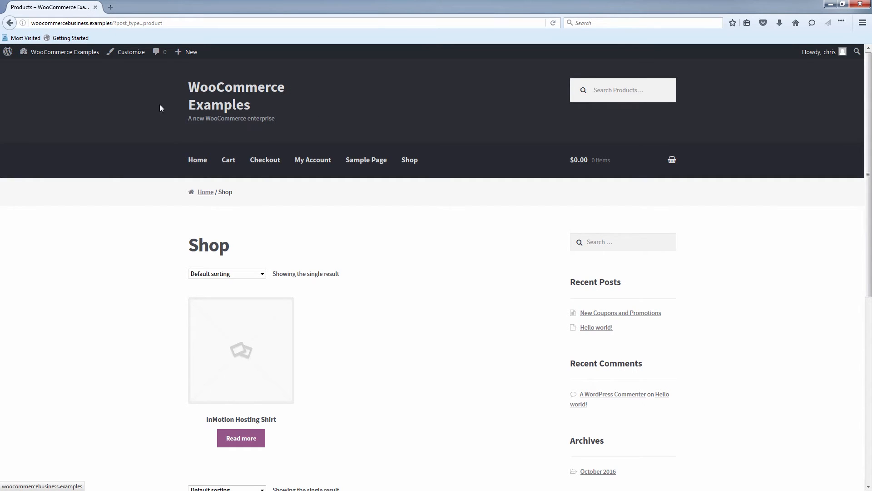
mouse_move(102, 65)
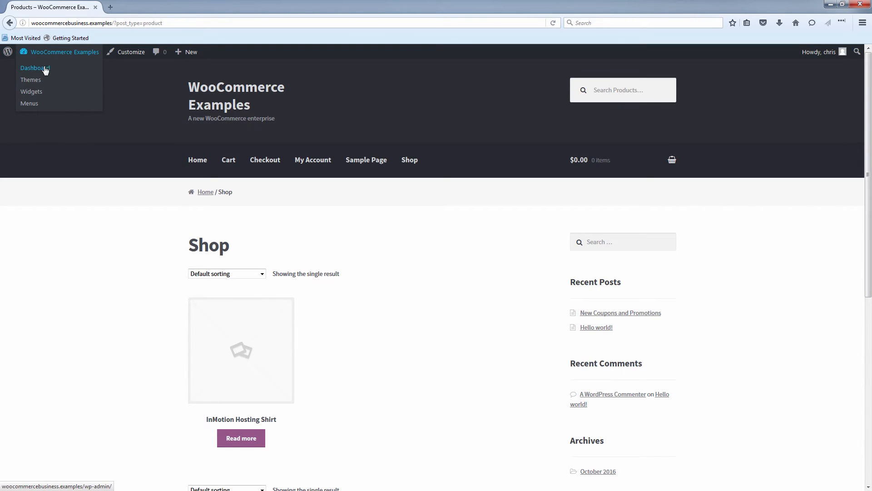
Step: Return to the admin dashboard and open the All Pages list of the five site pages
left_click(35, 68)
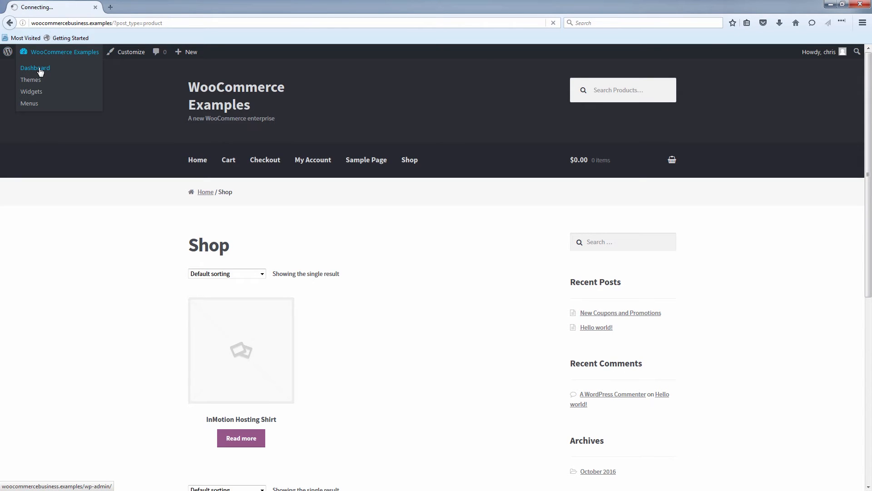
left_click(35, 67)
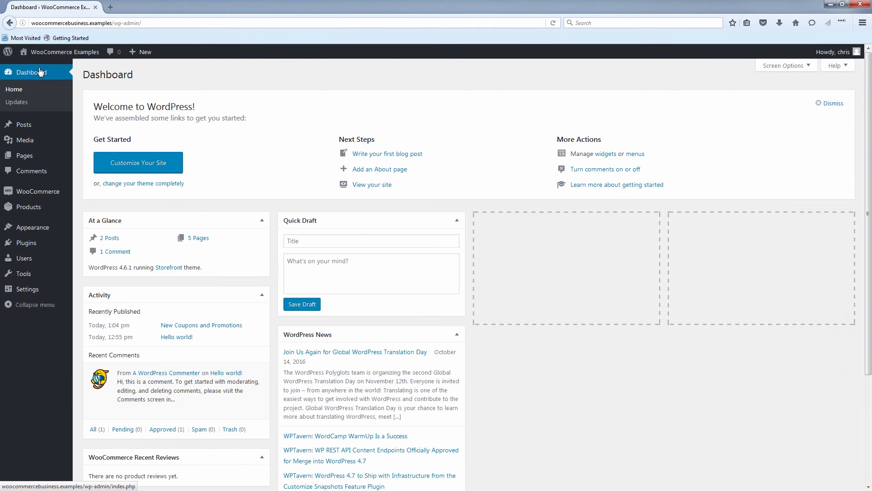
mouse_move(54, 91)
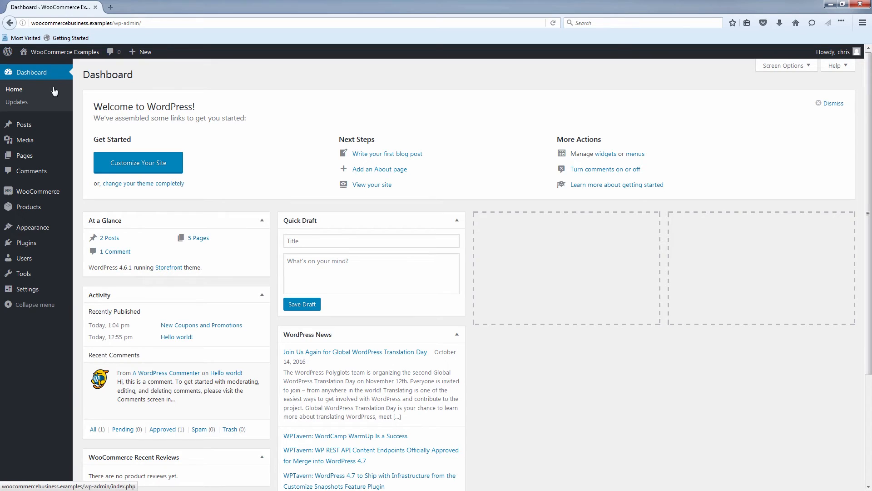
mouse_move(25, 155)
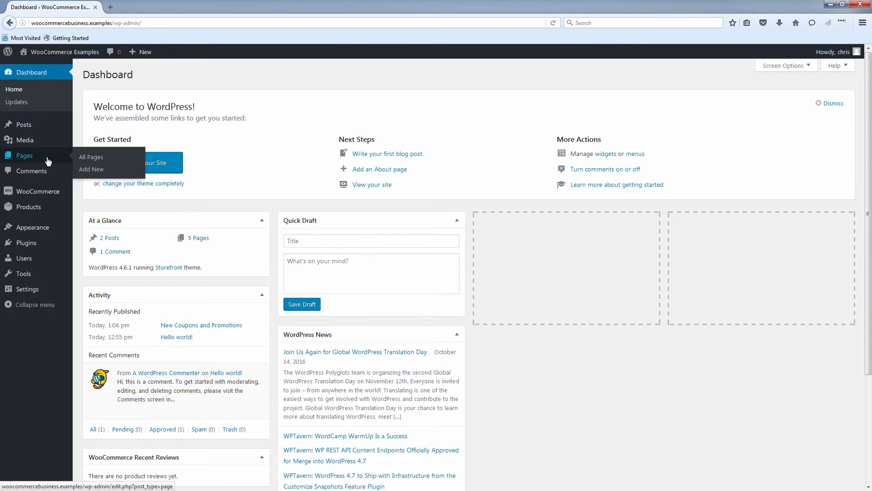
mouse_move(90, 157)
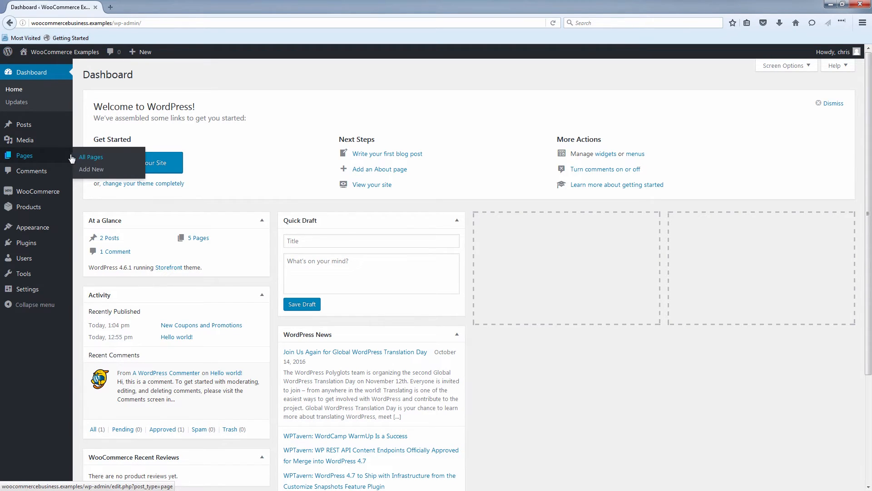
left_click(91, 157)
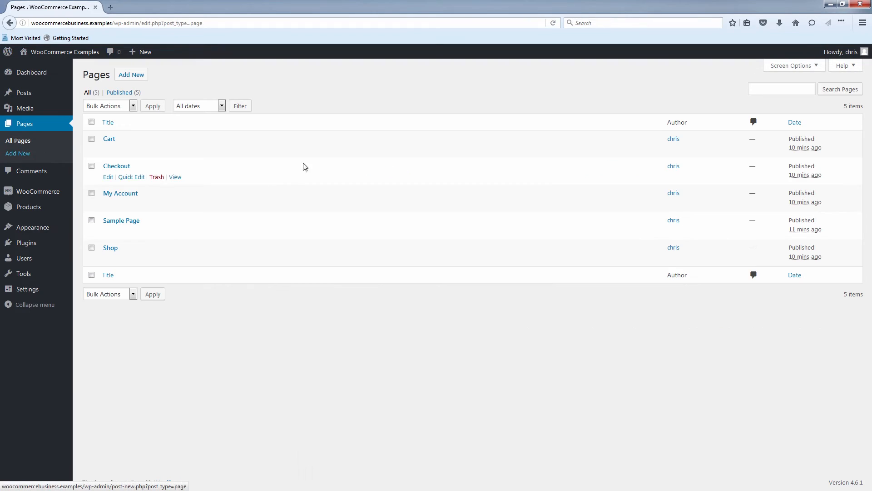
left_click(131, 74)
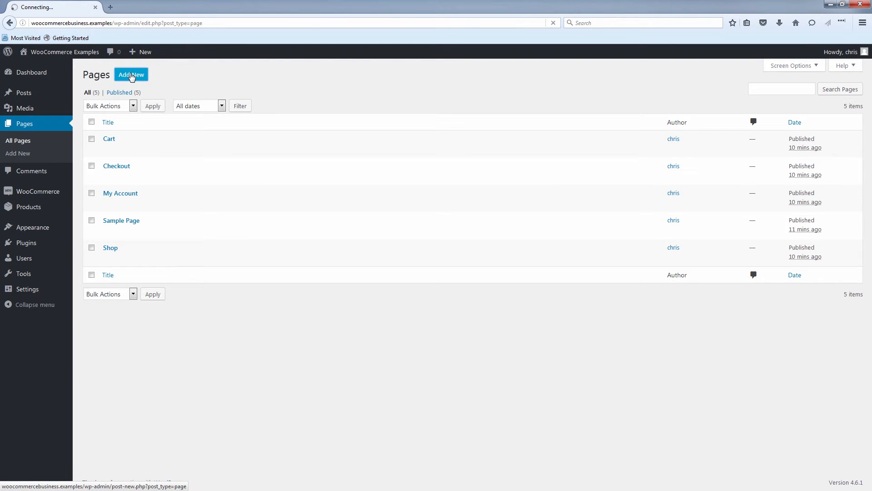
Step: Create a new page titled 'blog' with an empty body and publish it
left_click(131, 74)
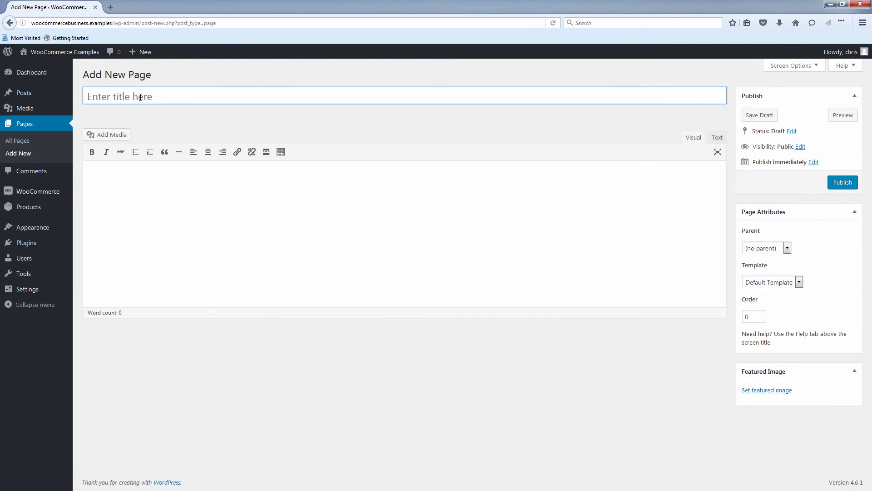
type("b")
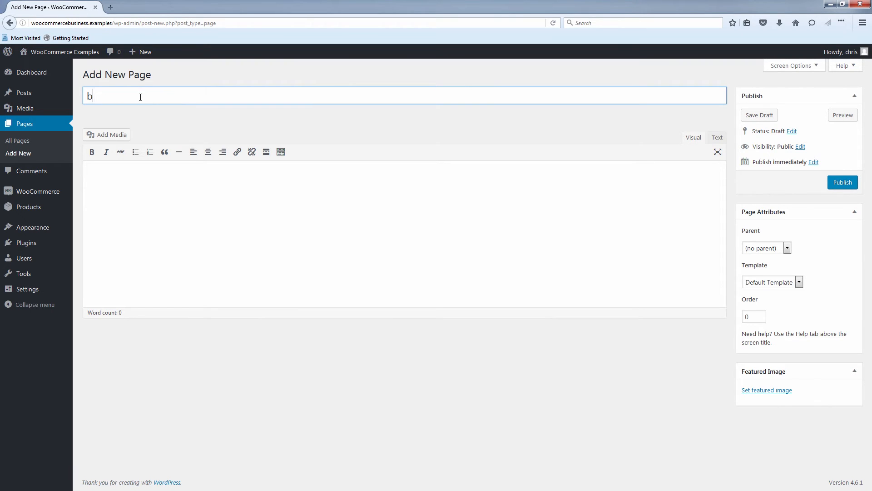
type("log")
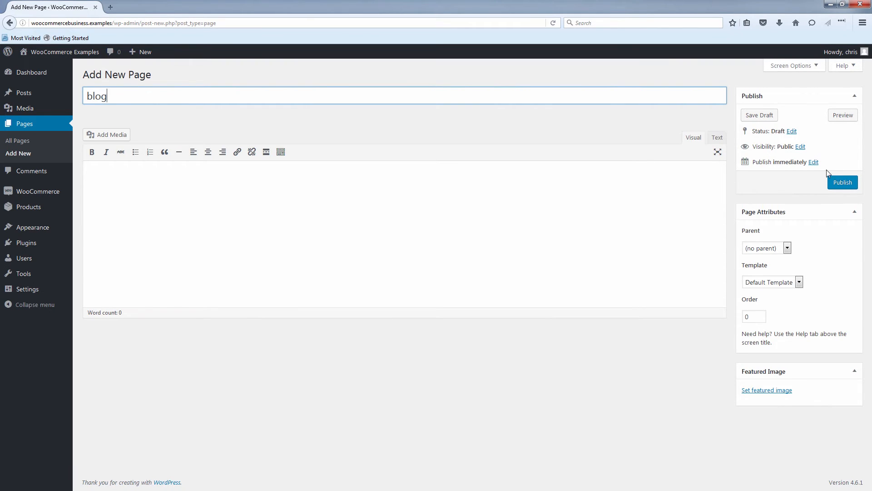
left_click(841, 182)
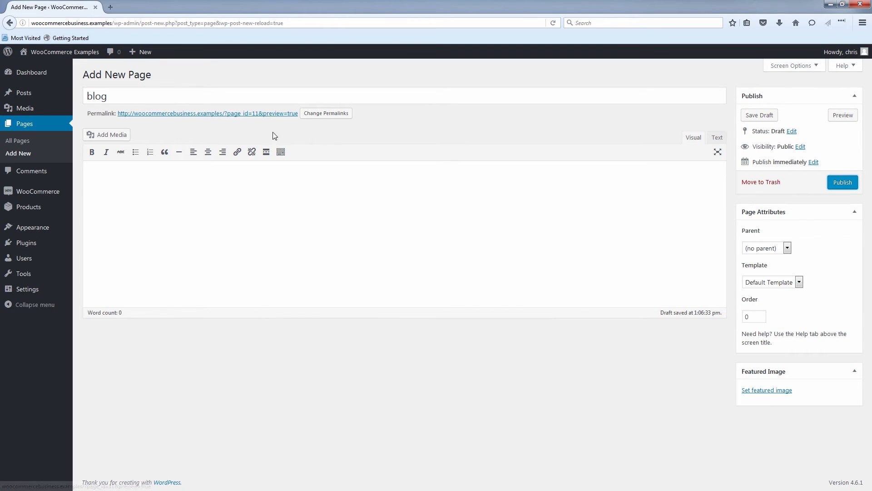
left_click(842, 182)
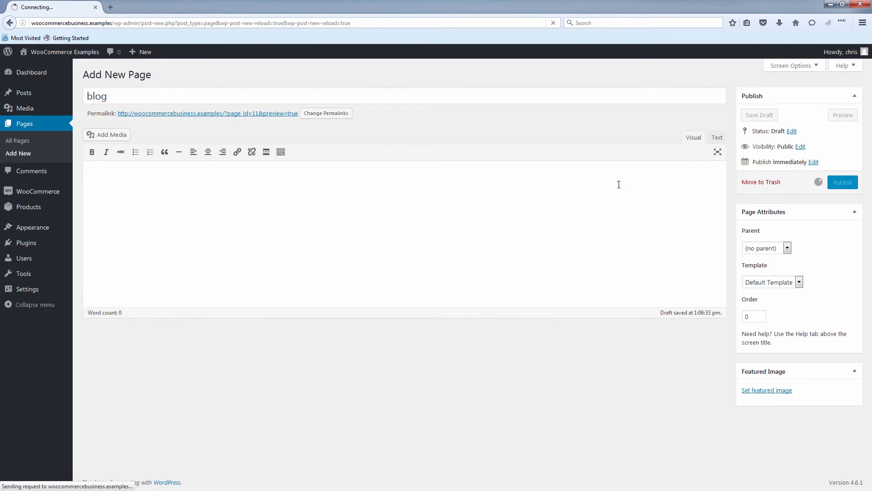
left_click(843, 182)
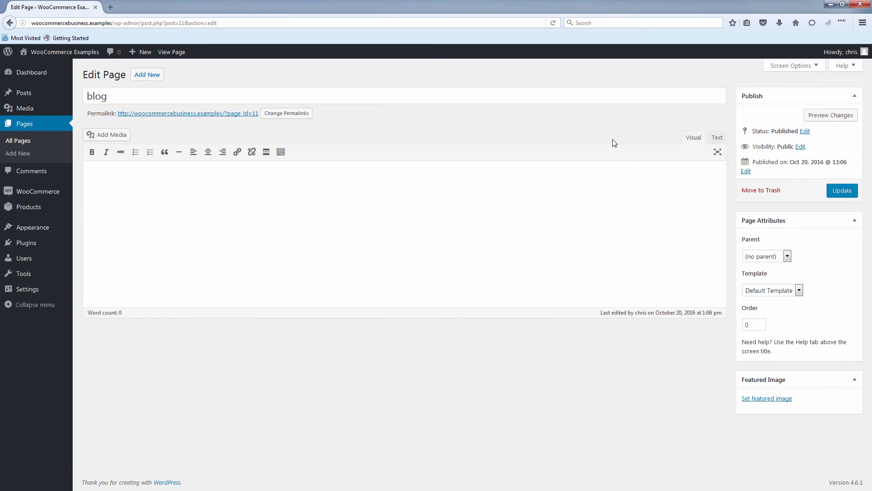
mouse_move(251, 140)
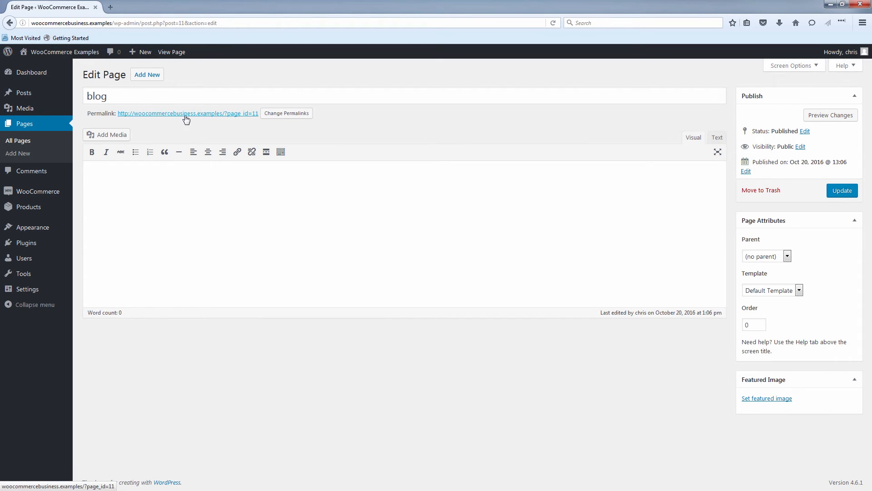
mouse_move(179, 125)
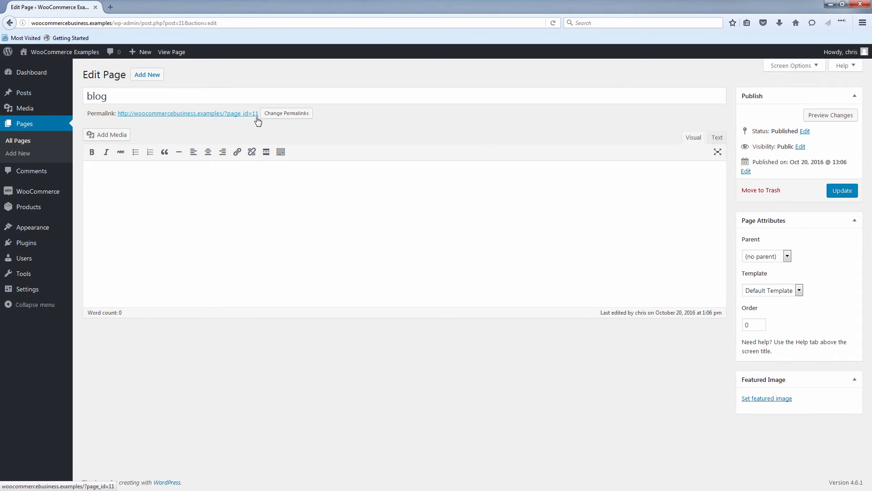
mouse_move(282, 141)
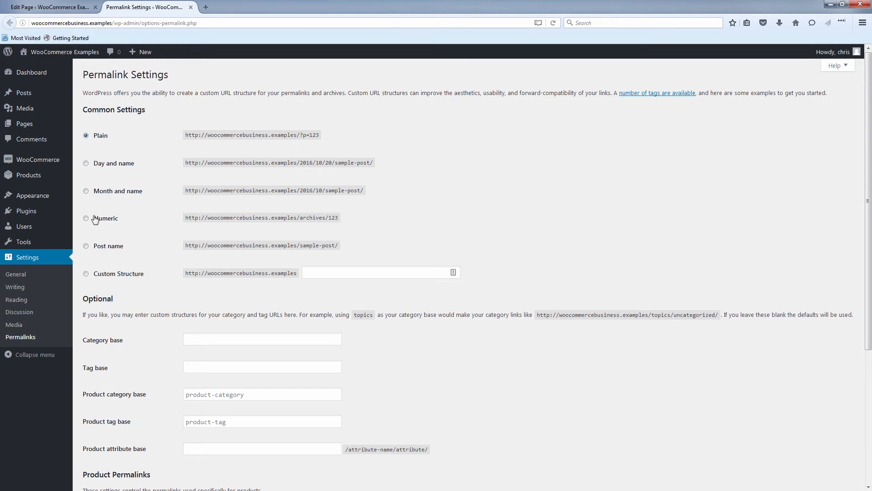
Step: Set the permalink structure to Post name and save the changes
left_click(86, 245)
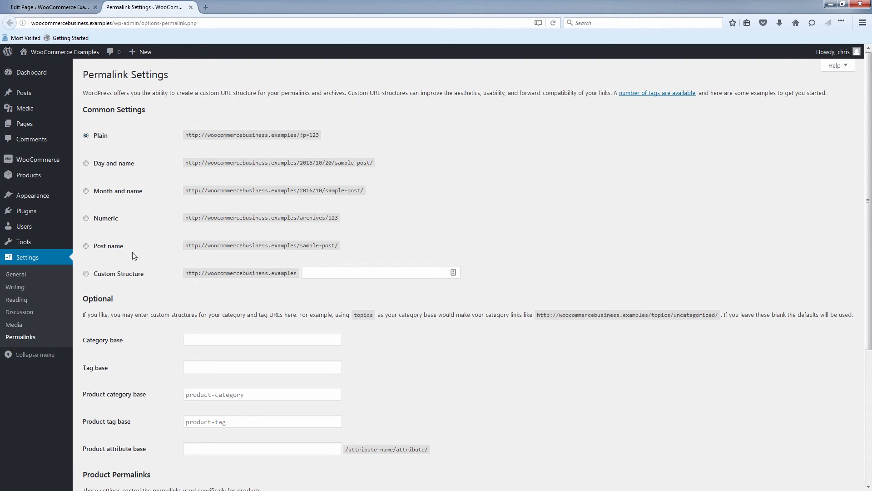
mouse_move(144, 223)
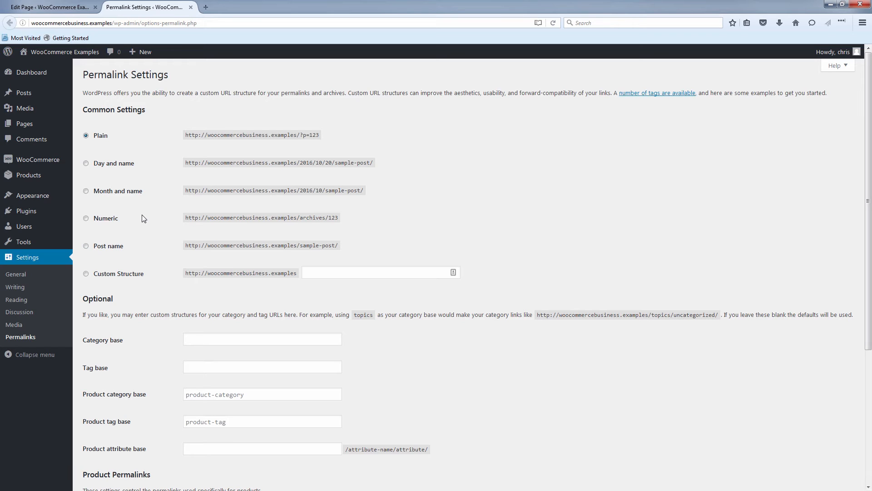
mouse_move(108, 262)
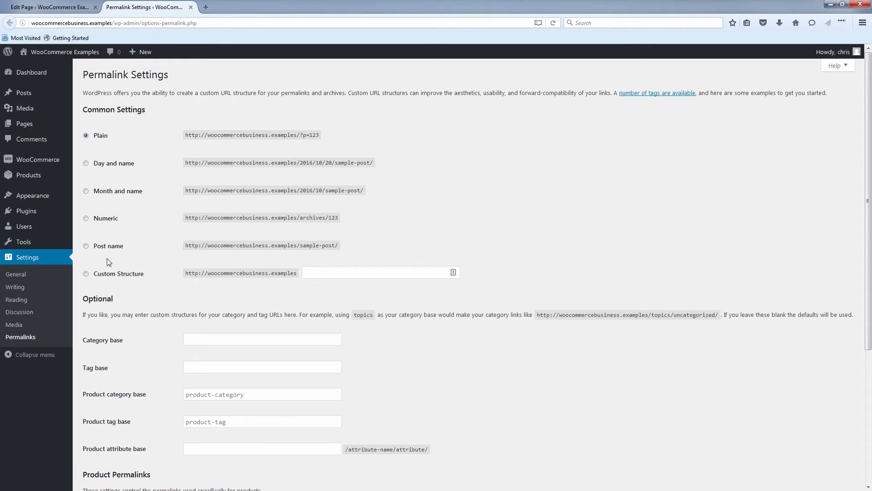
left_click(86, 246)
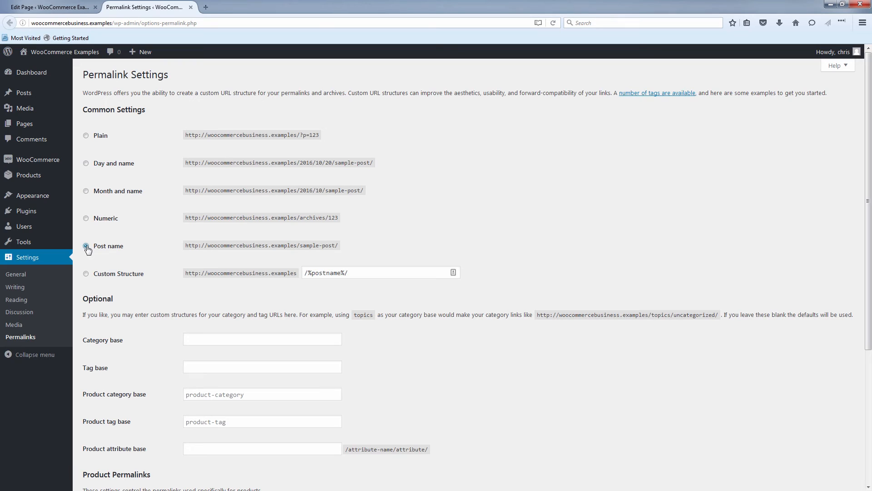
left_click(85, 246)
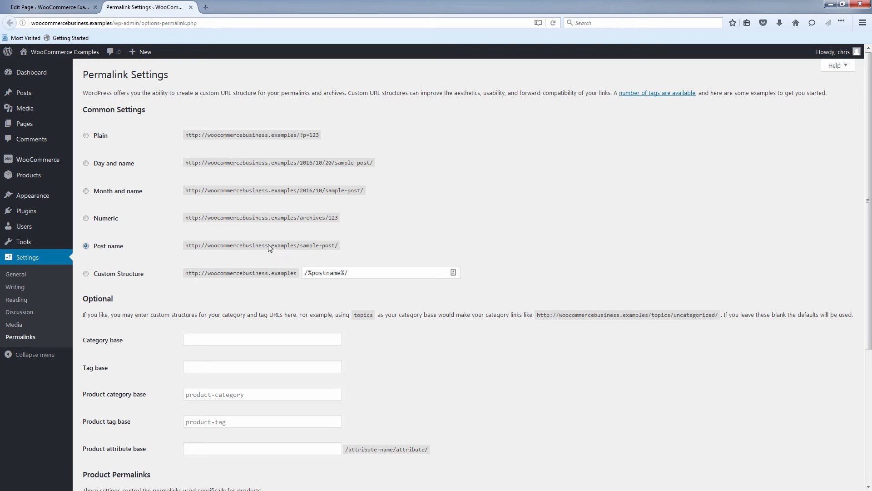
mouse_move(145, 265)
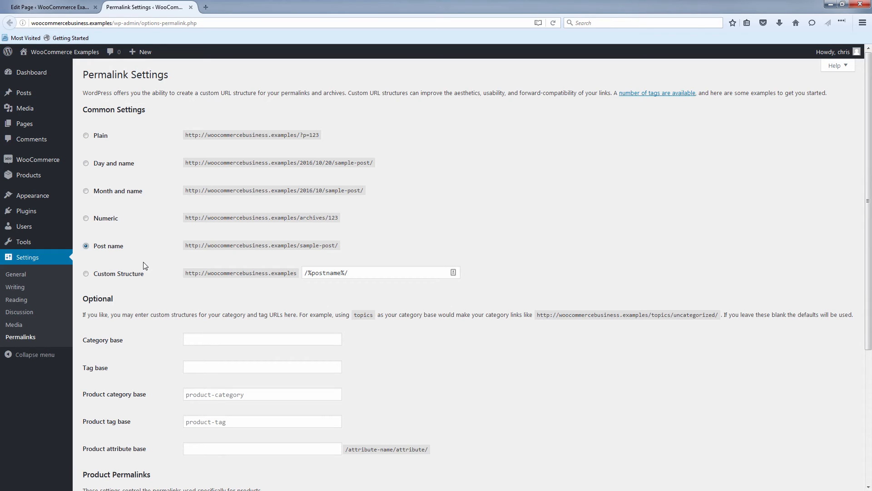
scroll("down", 3)
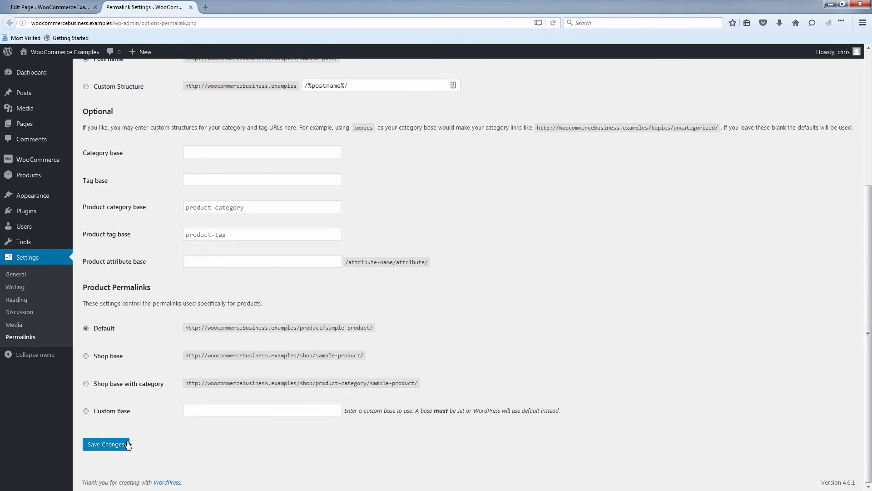
left_click(105, 445)
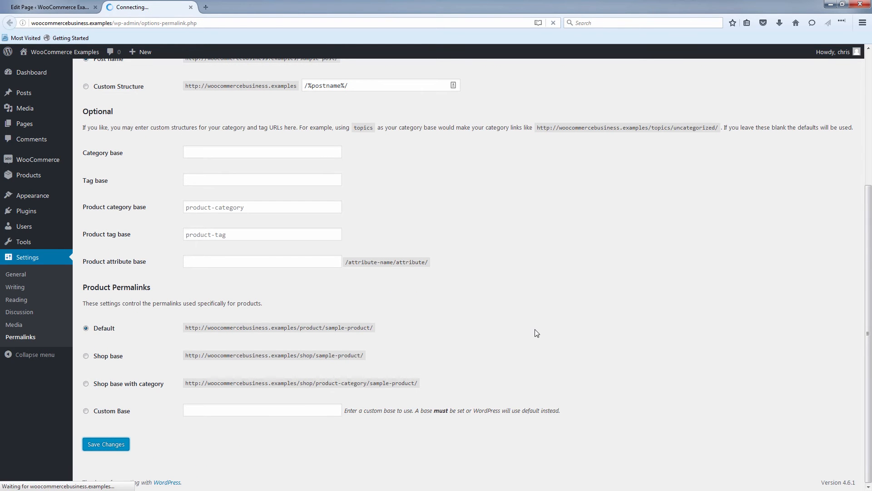
left_click(105, 444)
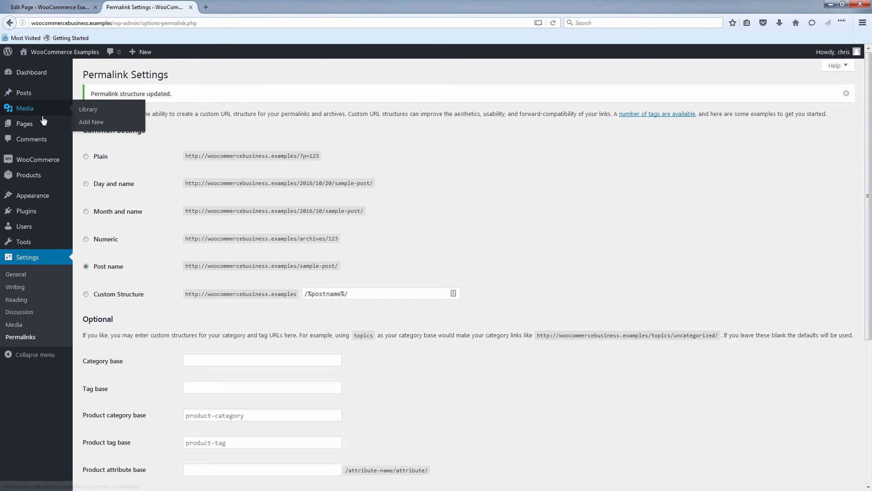
mouse_move(24, 123)
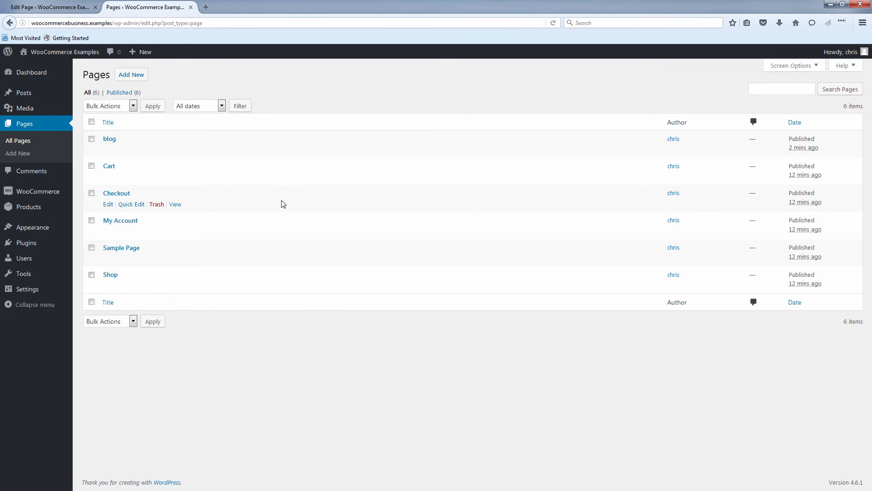
mouse_move(108, 123)
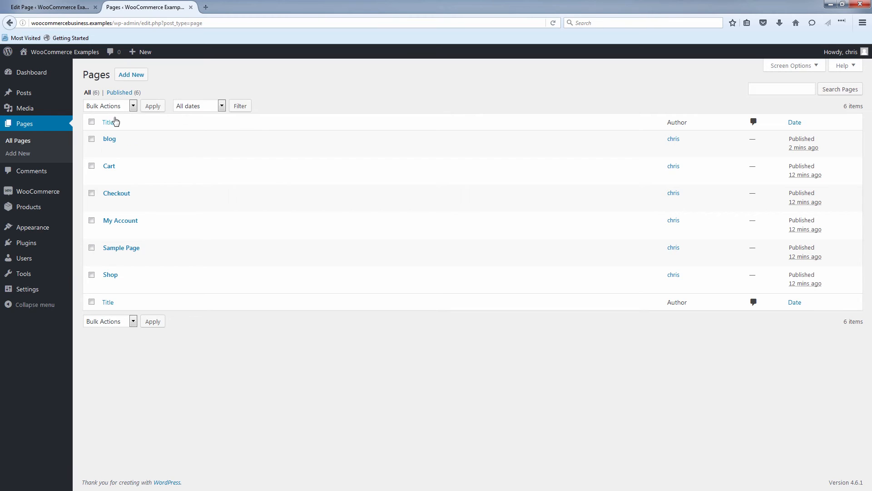
Step: Open the 'blog' page in the editor, its permalink now reading /blog/
left_click(110, 138)
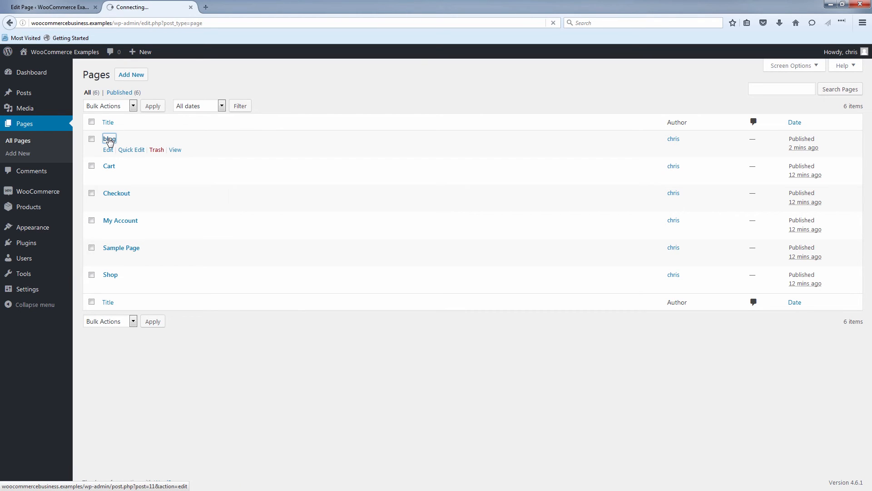
left_click(109, 139)
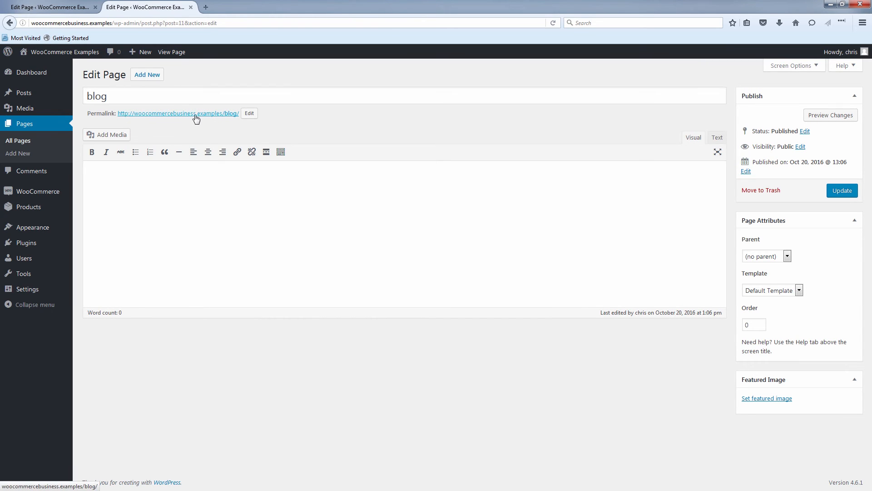
mouse_move(225, 120)
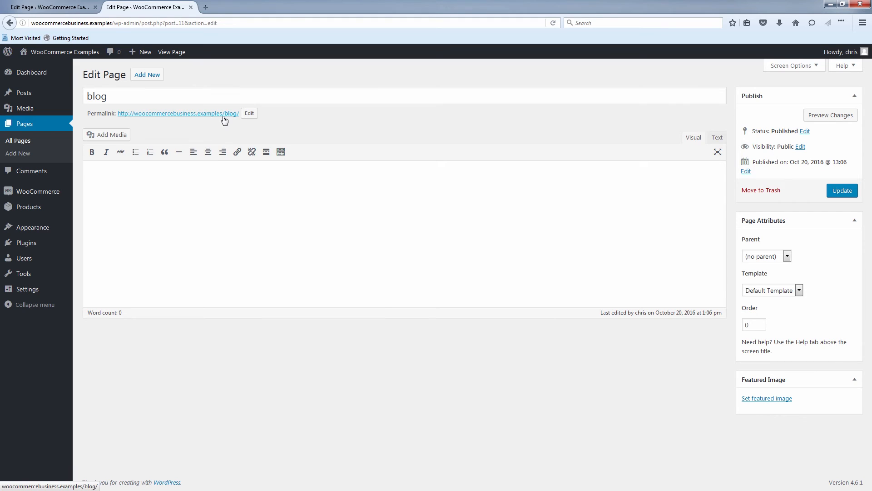
mouse_move(196, 120)
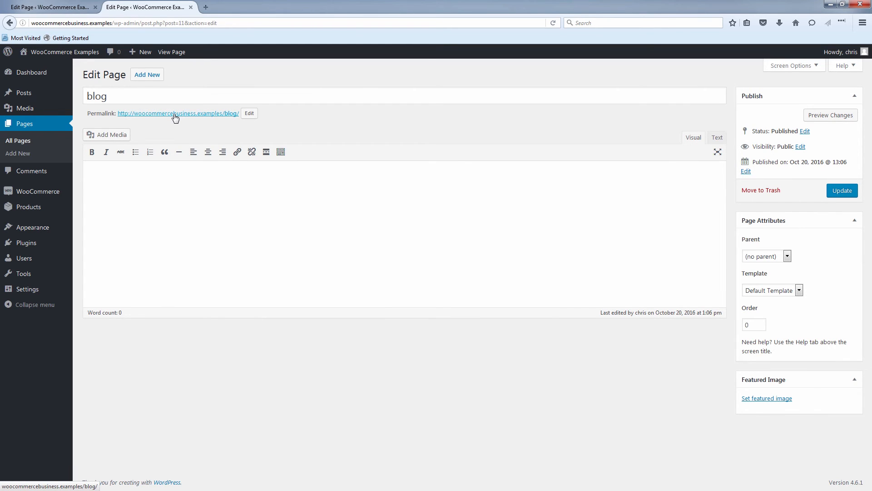
mouse_move(419, 184)
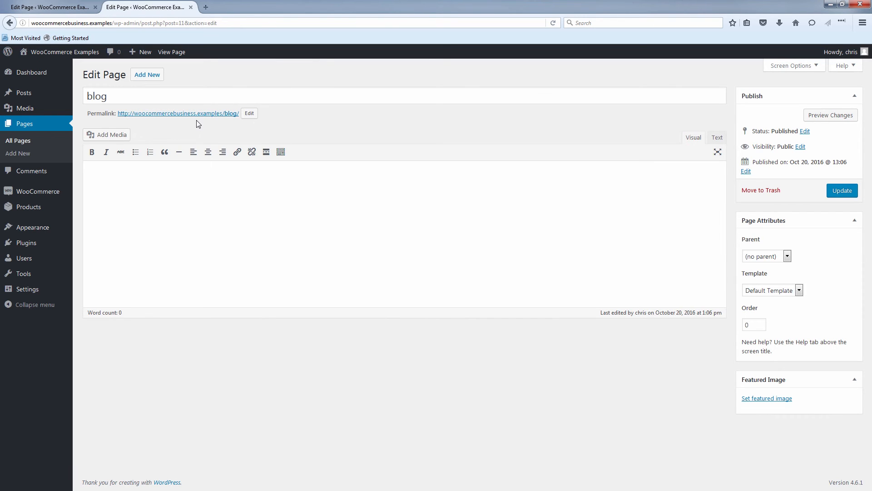
mouse_move(165, 266)
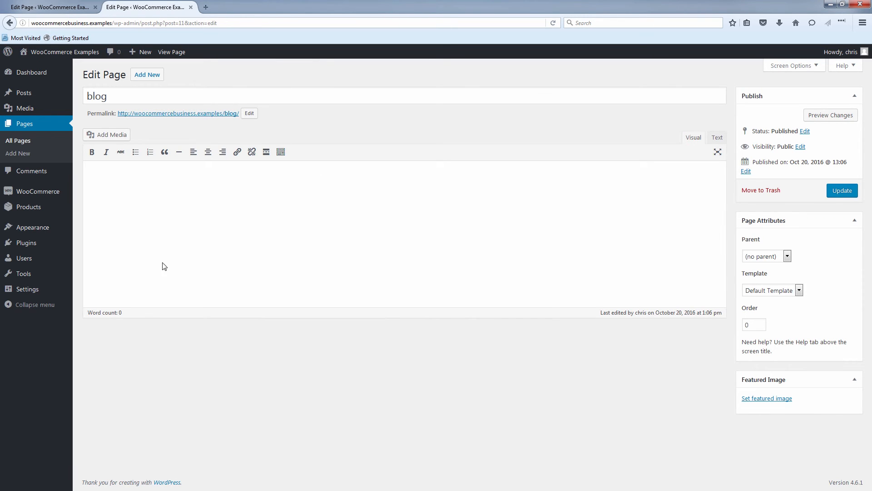
mouse_move(27, 289)
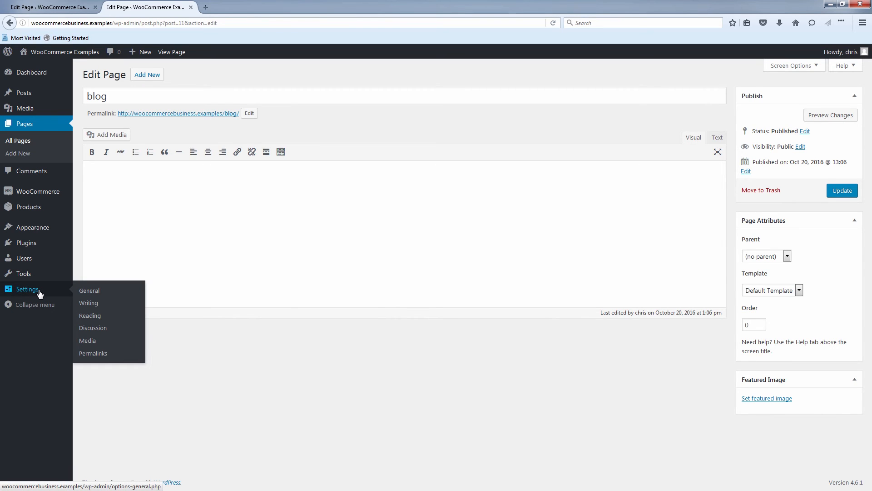
mouse_move(60, 291)
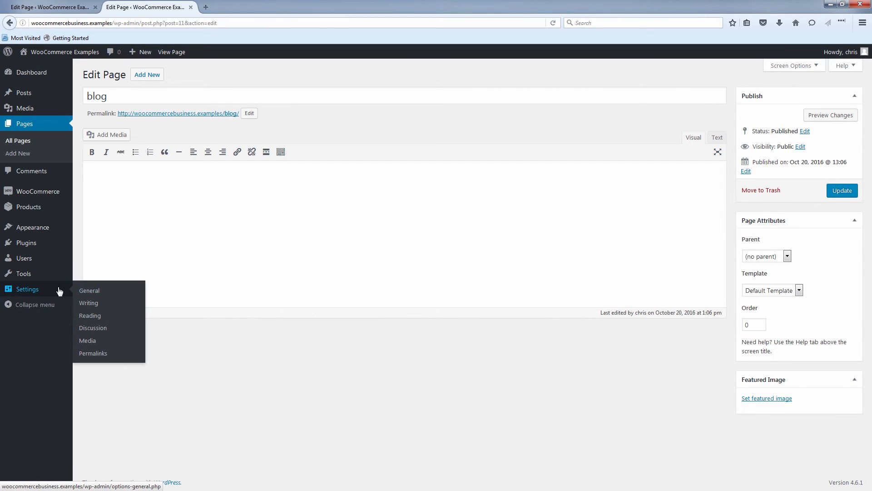
Step: Go to Settings > Reading, where the front page still shows latest posts
left_click(89, 291)
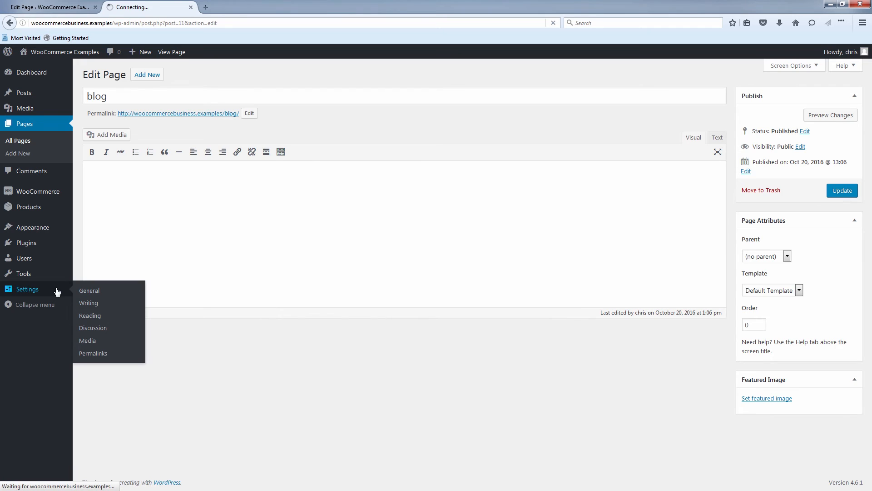
left_click(89, 290)
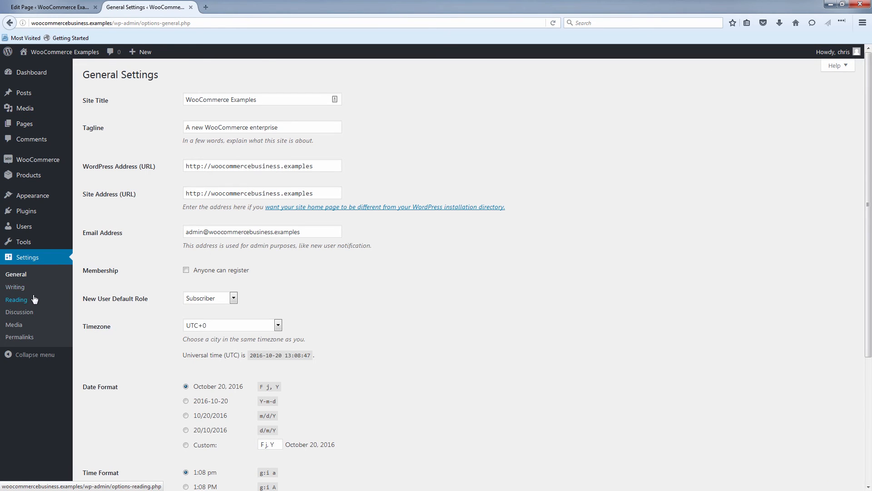
left_click(16, 300)
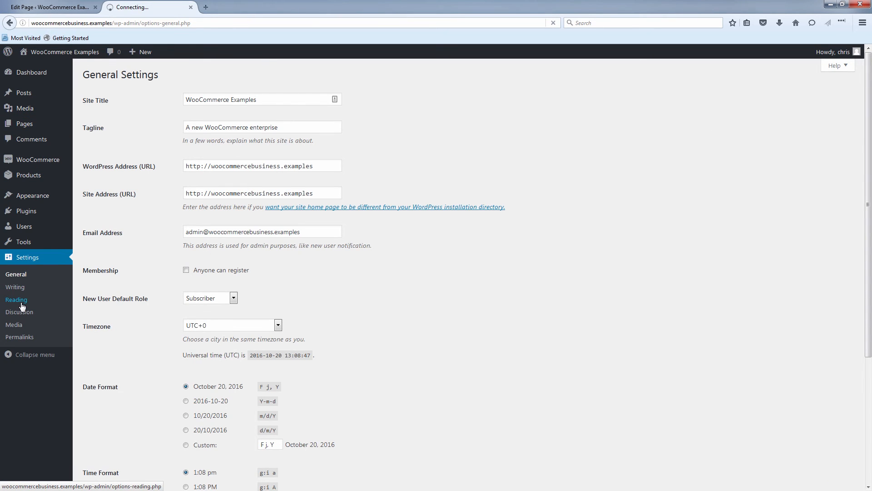
left_click(17, 299)
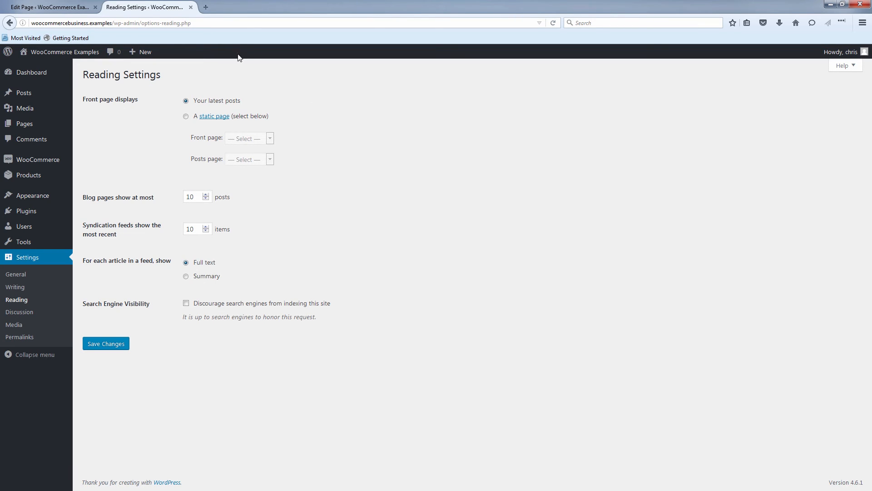
mouse_move(118, 117)
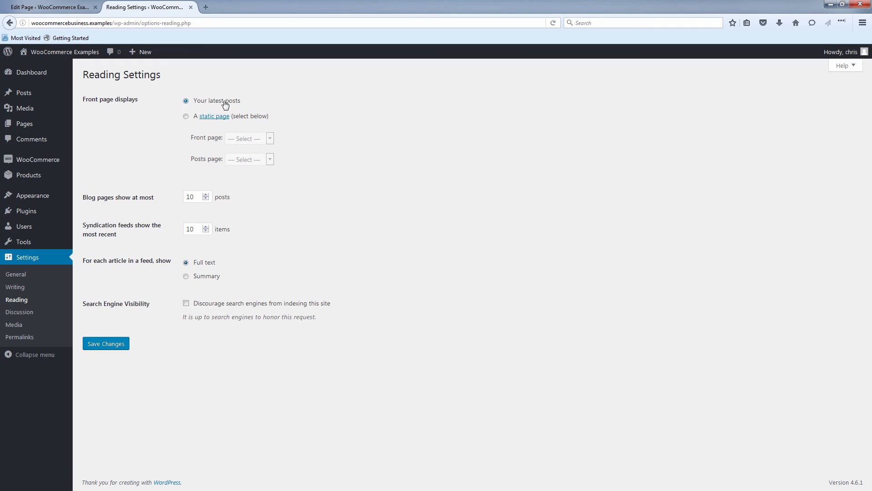
mouse_move(279, 144)
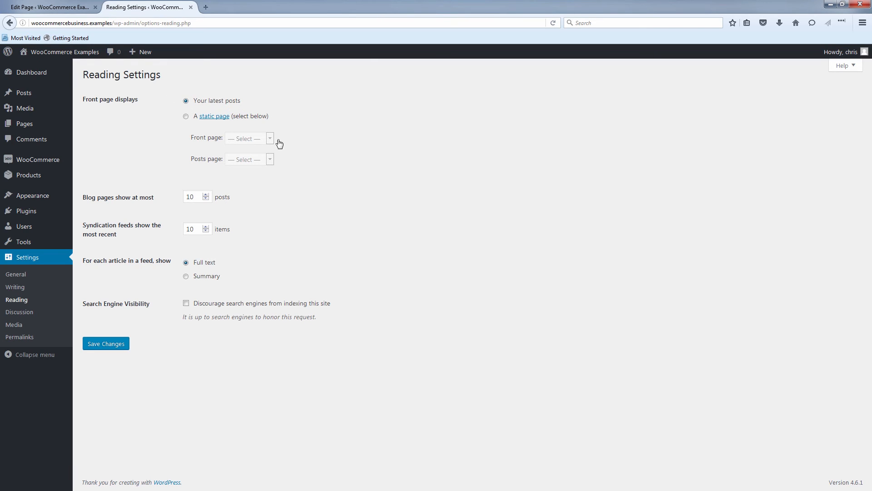
mouse_move(286, 126)
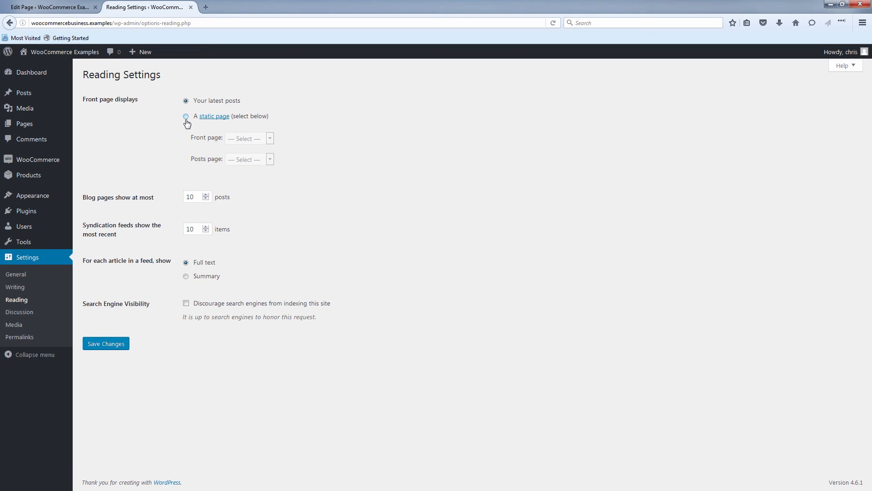
Step: Set a static front page with Shop as Front page and blog as Posts page, and save
left_click(185, 116)
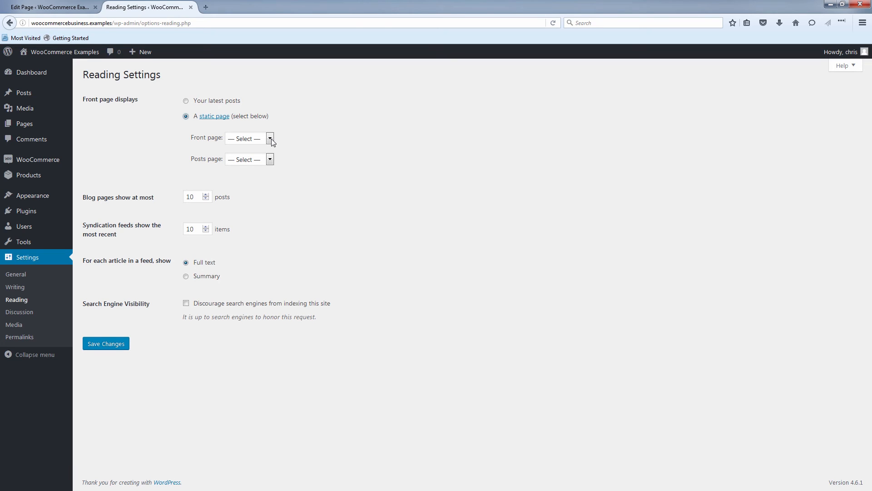
left_click(270, 138)
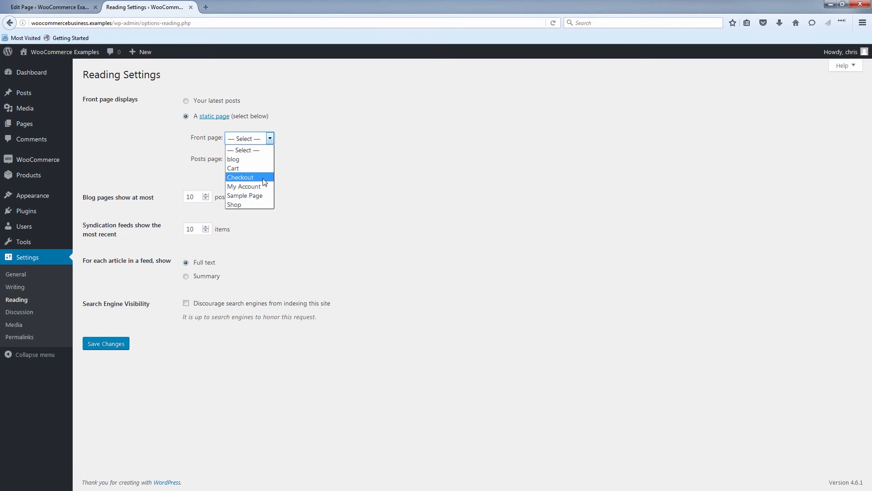
left_click(235, 204)
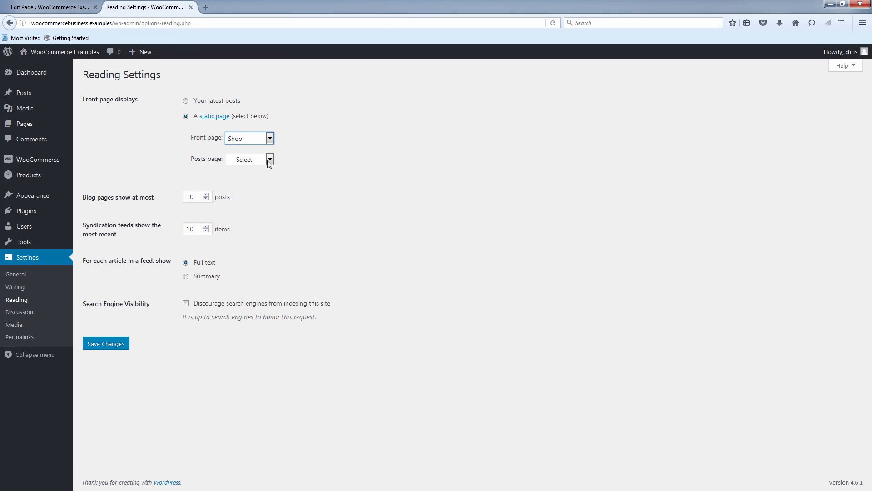
left_click(270, 159)
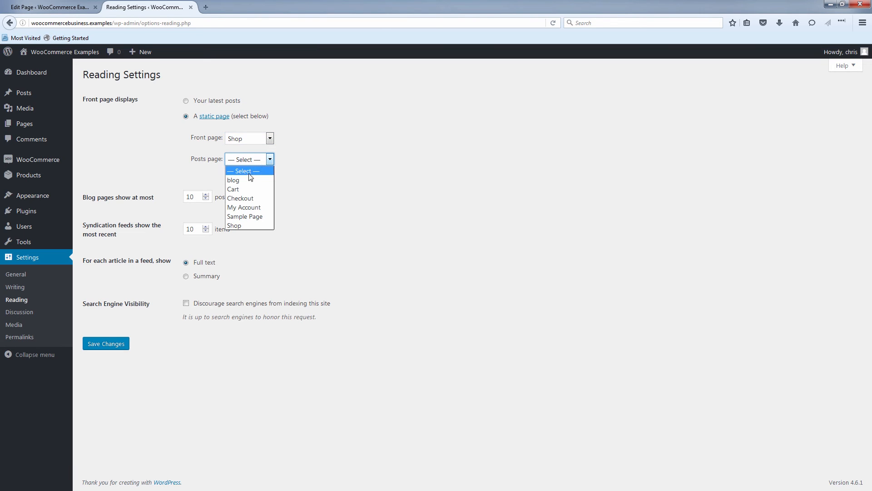
left_click(233, 180)
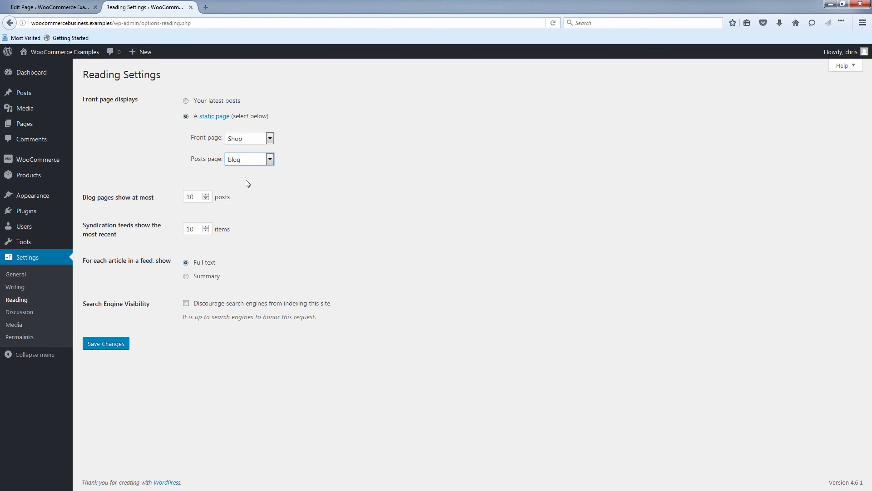
mouse_move(282, 212)
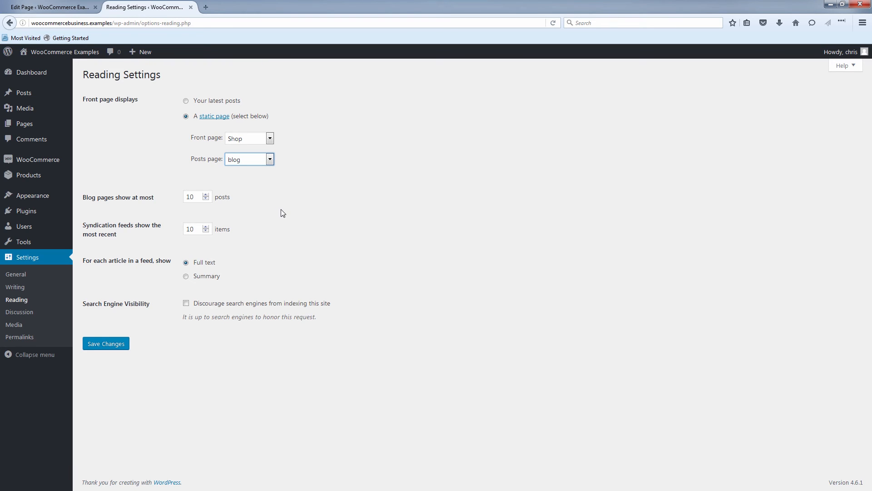
mouse_move(133, 343)
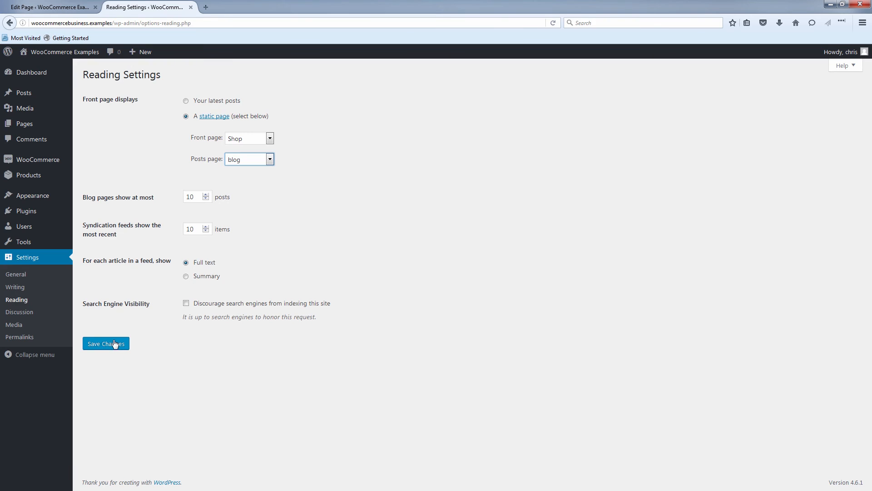
left_click(106, 343)
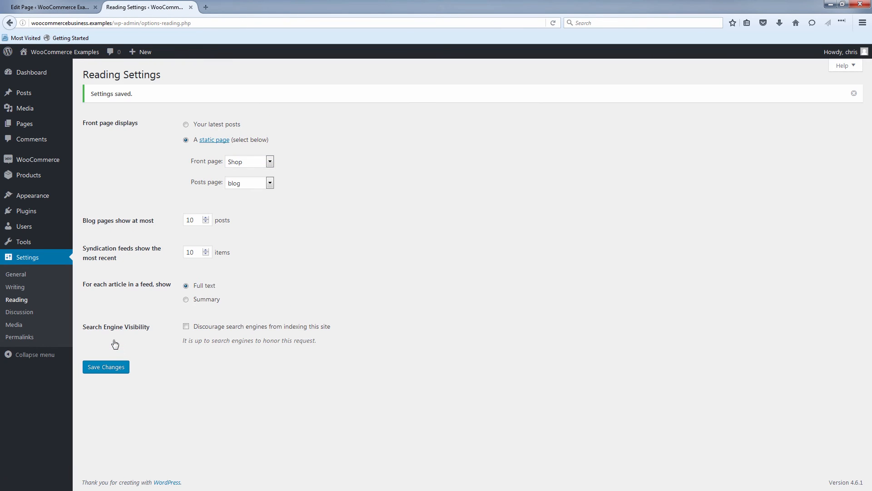
mouse_move(58, 63)
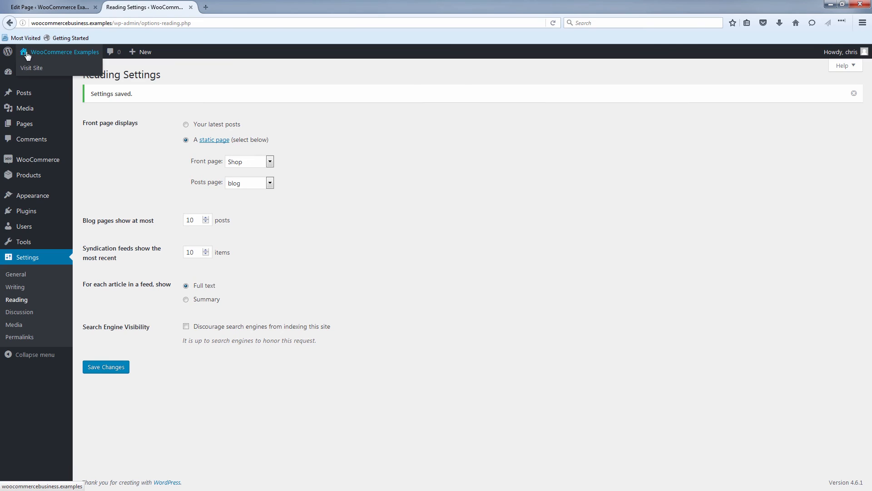
mouse_move(37, 71)
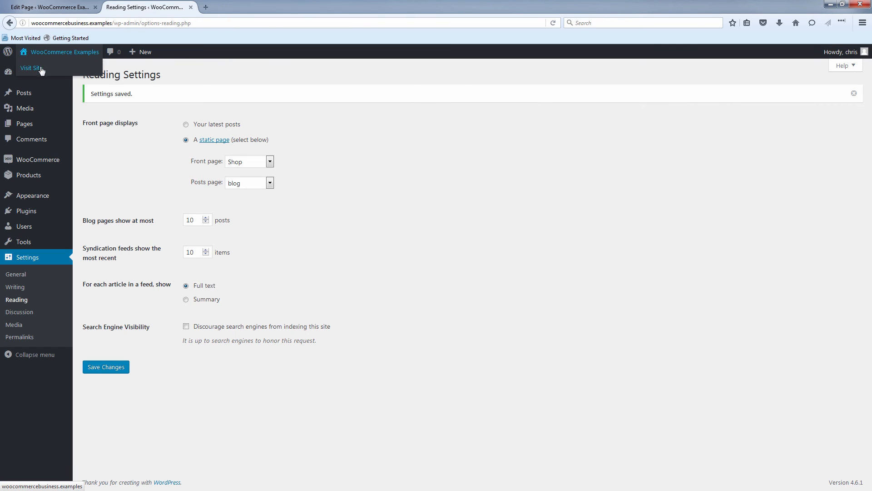
Step: Visit the live site, which now opens on the Shop page, and focus the address bar
left_click(31, 68)
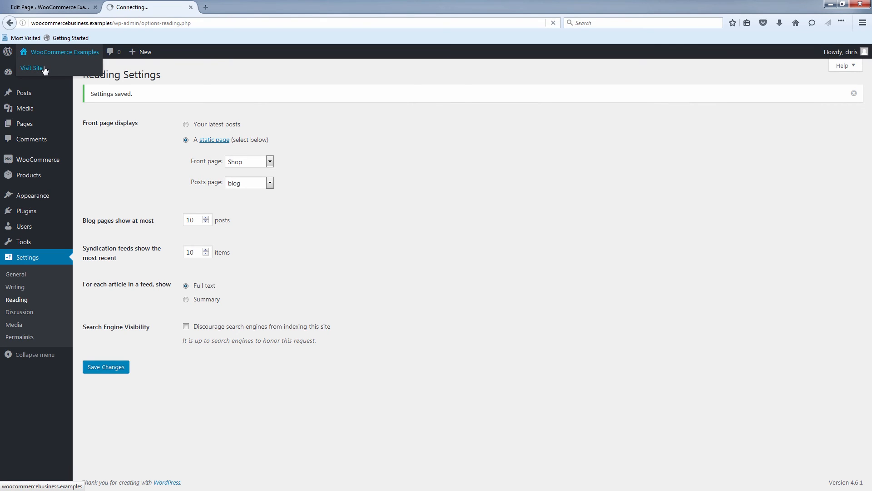
left_click(32, 68)
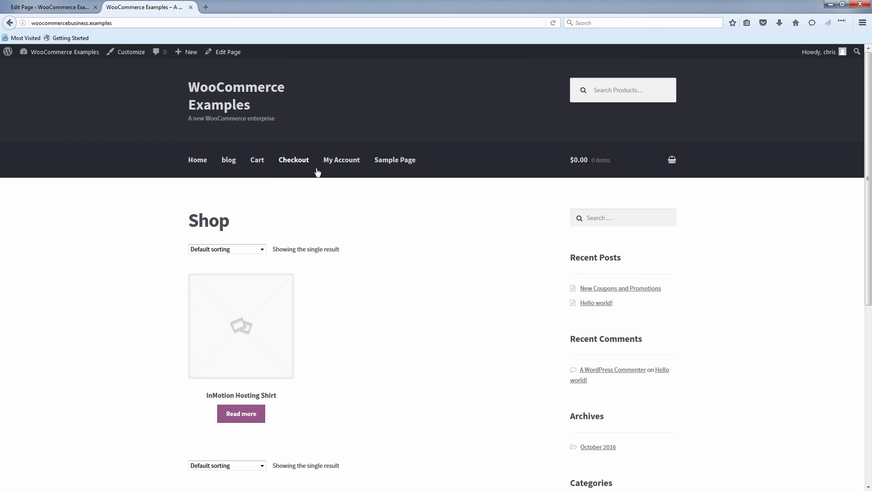
mouse_move(434, 232)
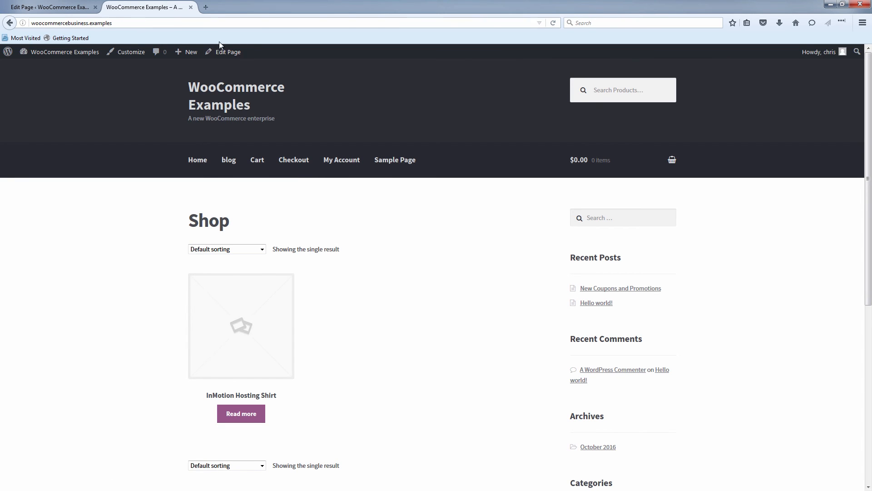
mouse_move(229, 160)
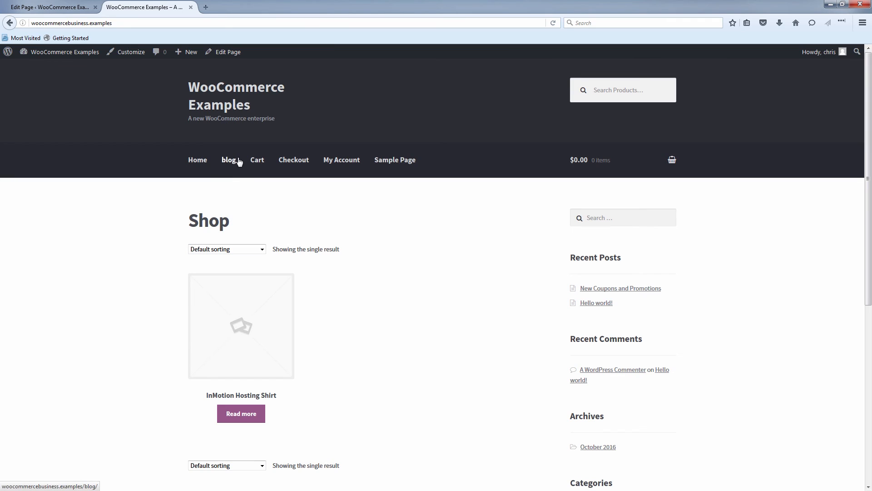
mouse_move(238, 165)
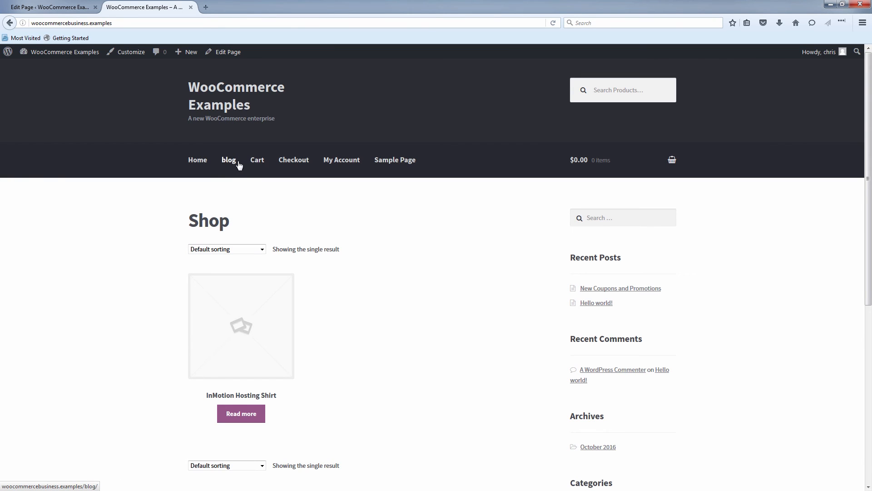
mouse_move(226, 168)
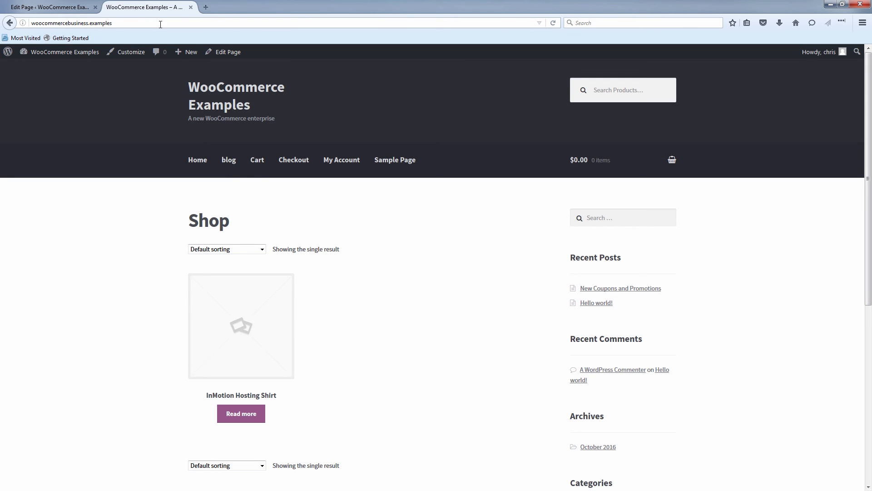
left_click(50, 6)
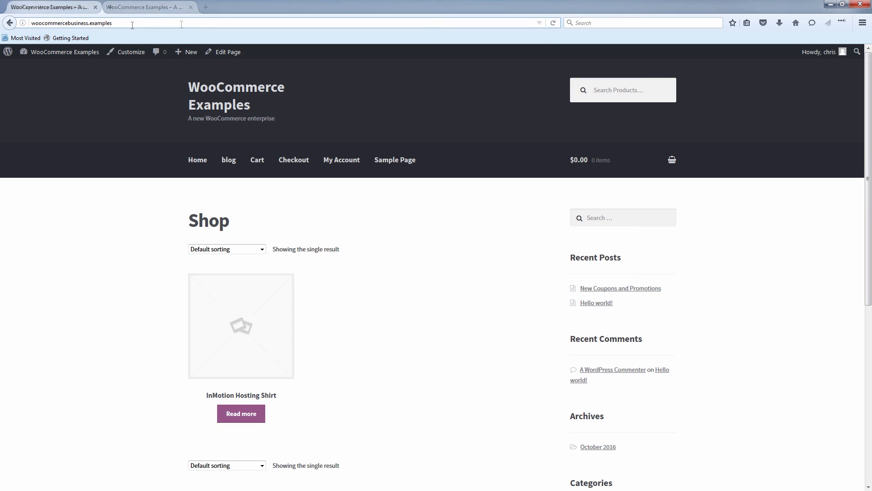
Step: Load the /blog/ address listing 'New Coupons and Promotions' above 'Hello world!'
type("/blog/")
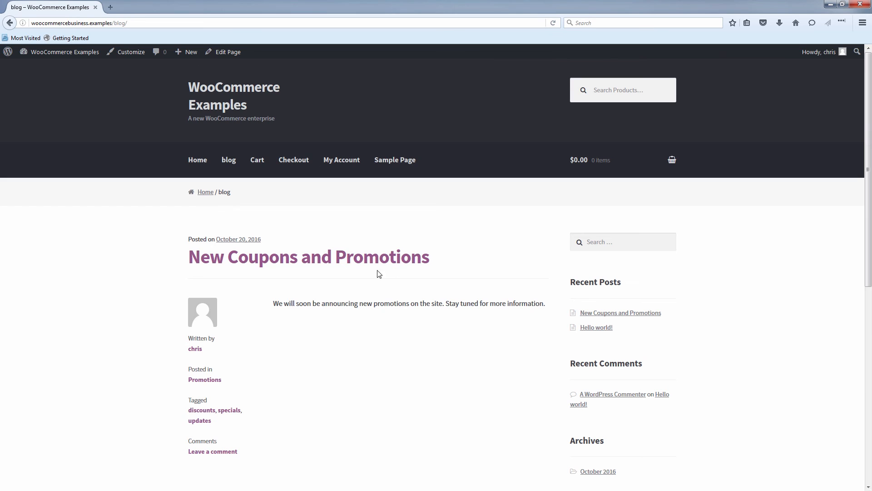
mouse_move(296, 249)
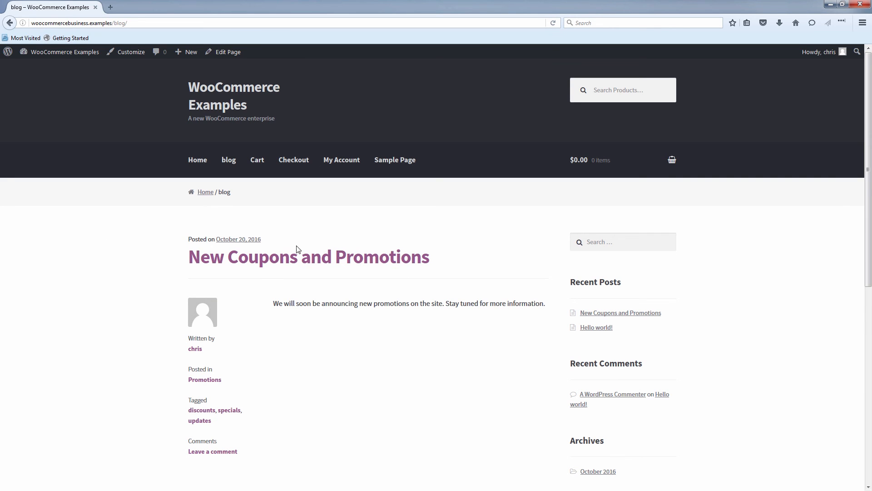
scroll("down", 3)
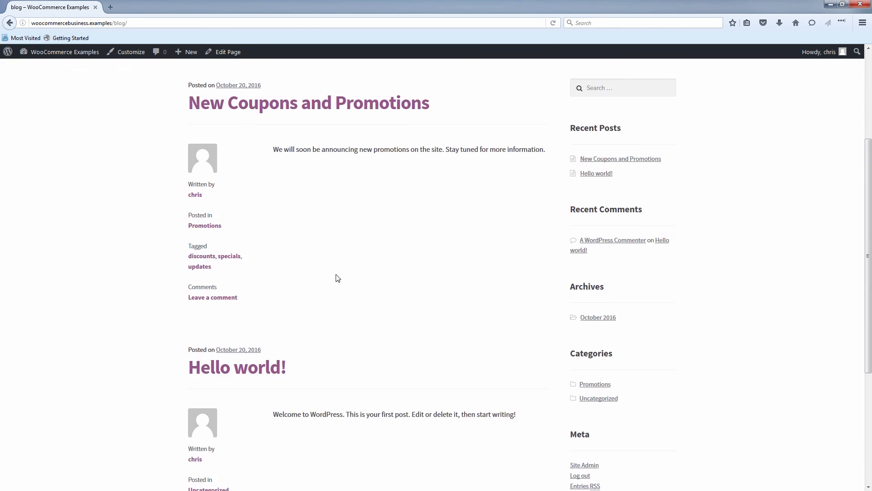
scroll("down", 3)
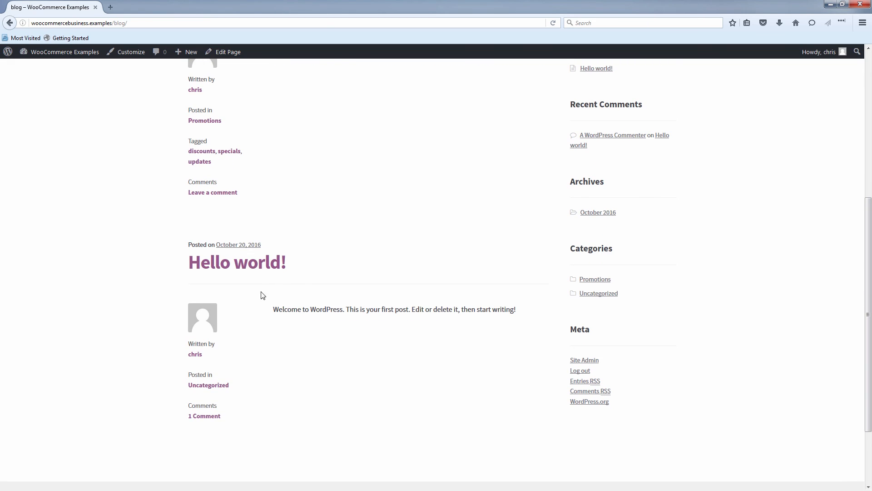
scroll("up", 3)
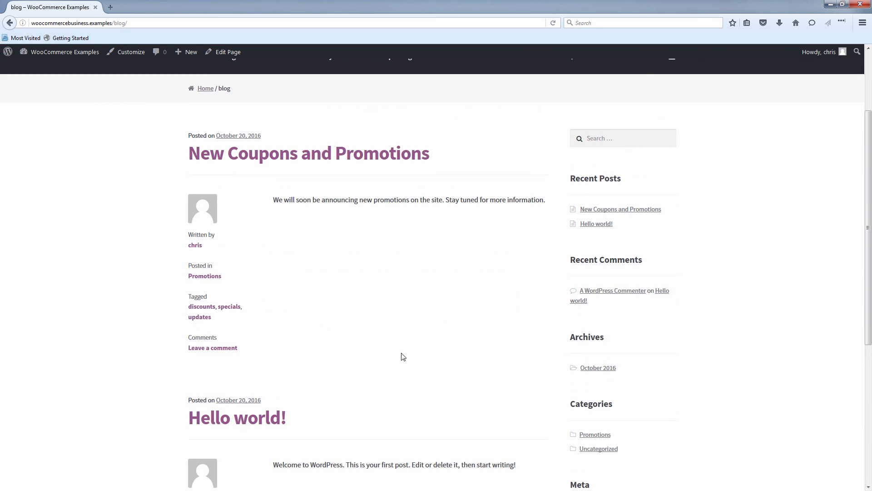
mouse_move(303, 195)
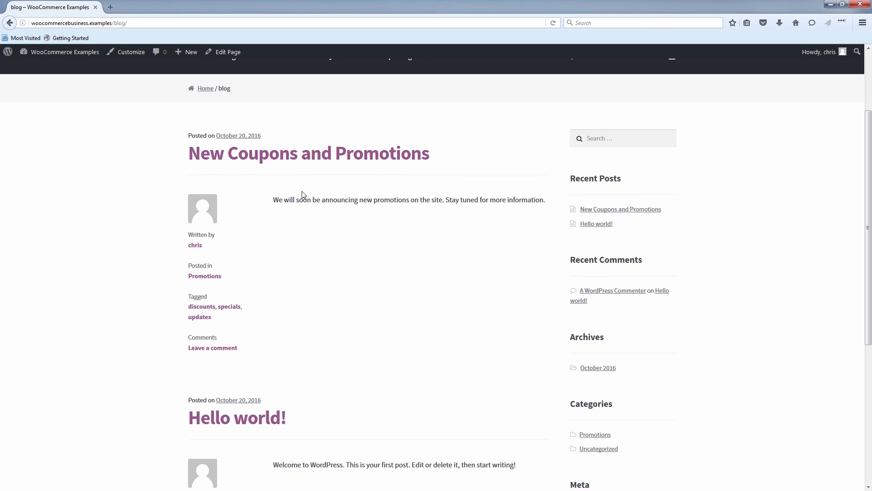
mouse_move(177, 157)
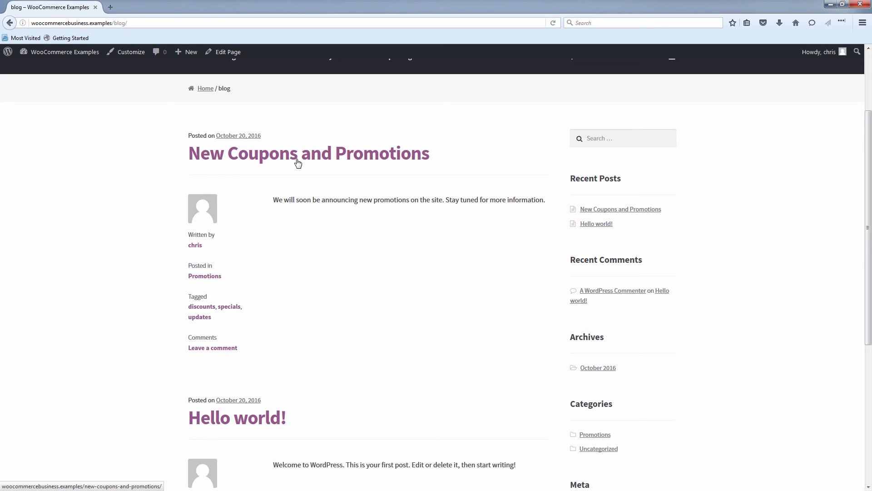
Step: Open the 'New Coupons and Promotions' post on its single post page
left_click(308, 153)
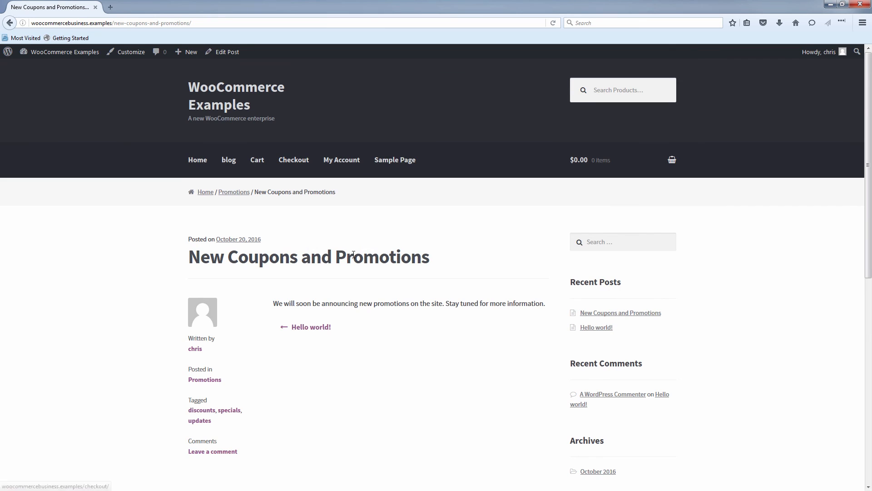
scroll("down", 3)
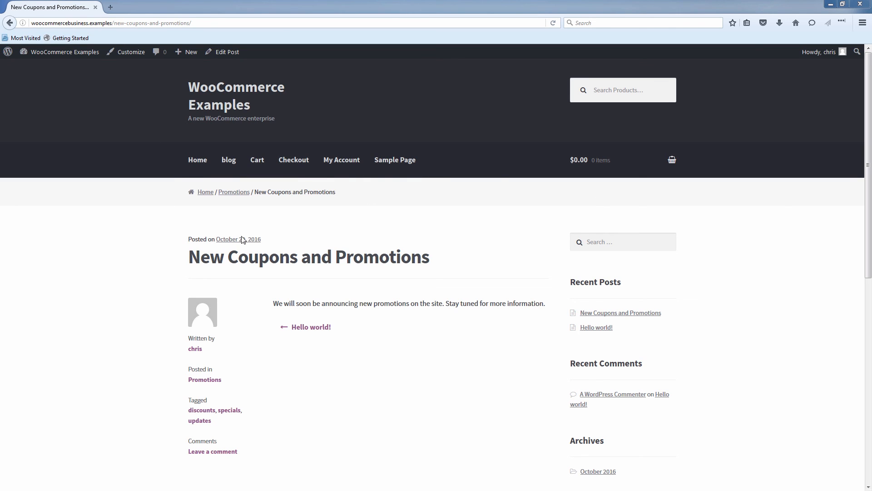
mouse_move(378, 232)
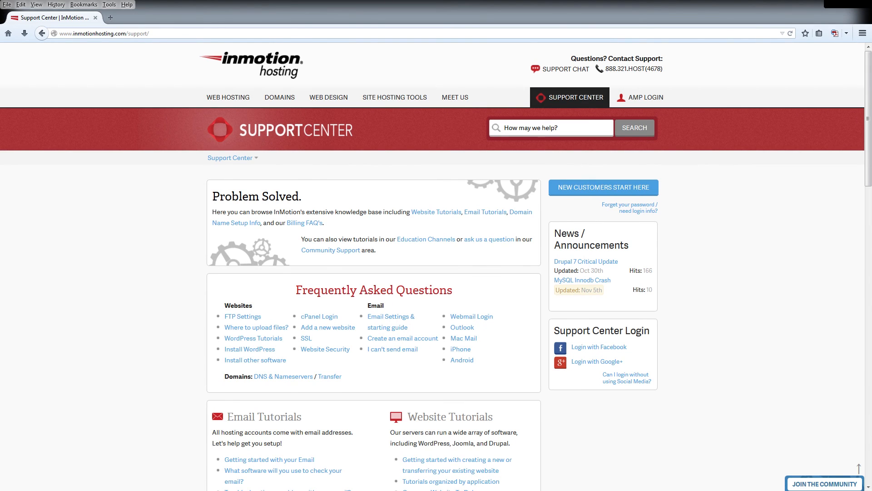
Step: Open the Support Center article on configuring email on an iPhone
left_click(460, 349)
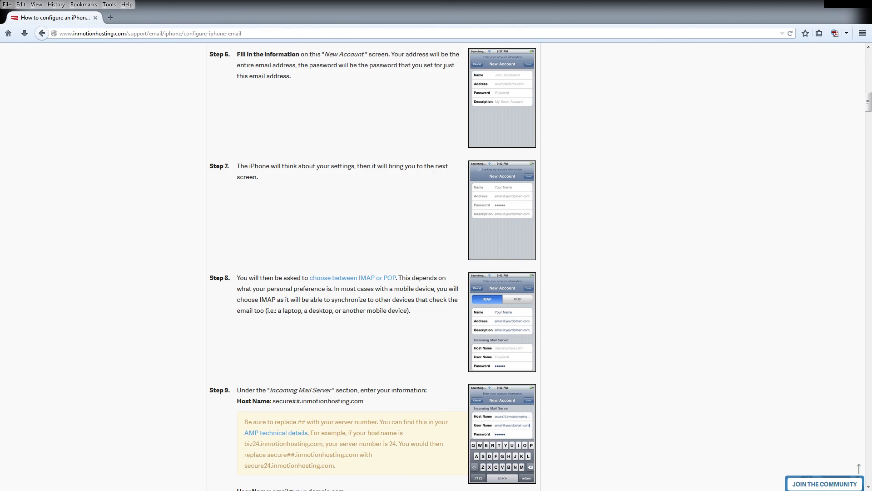